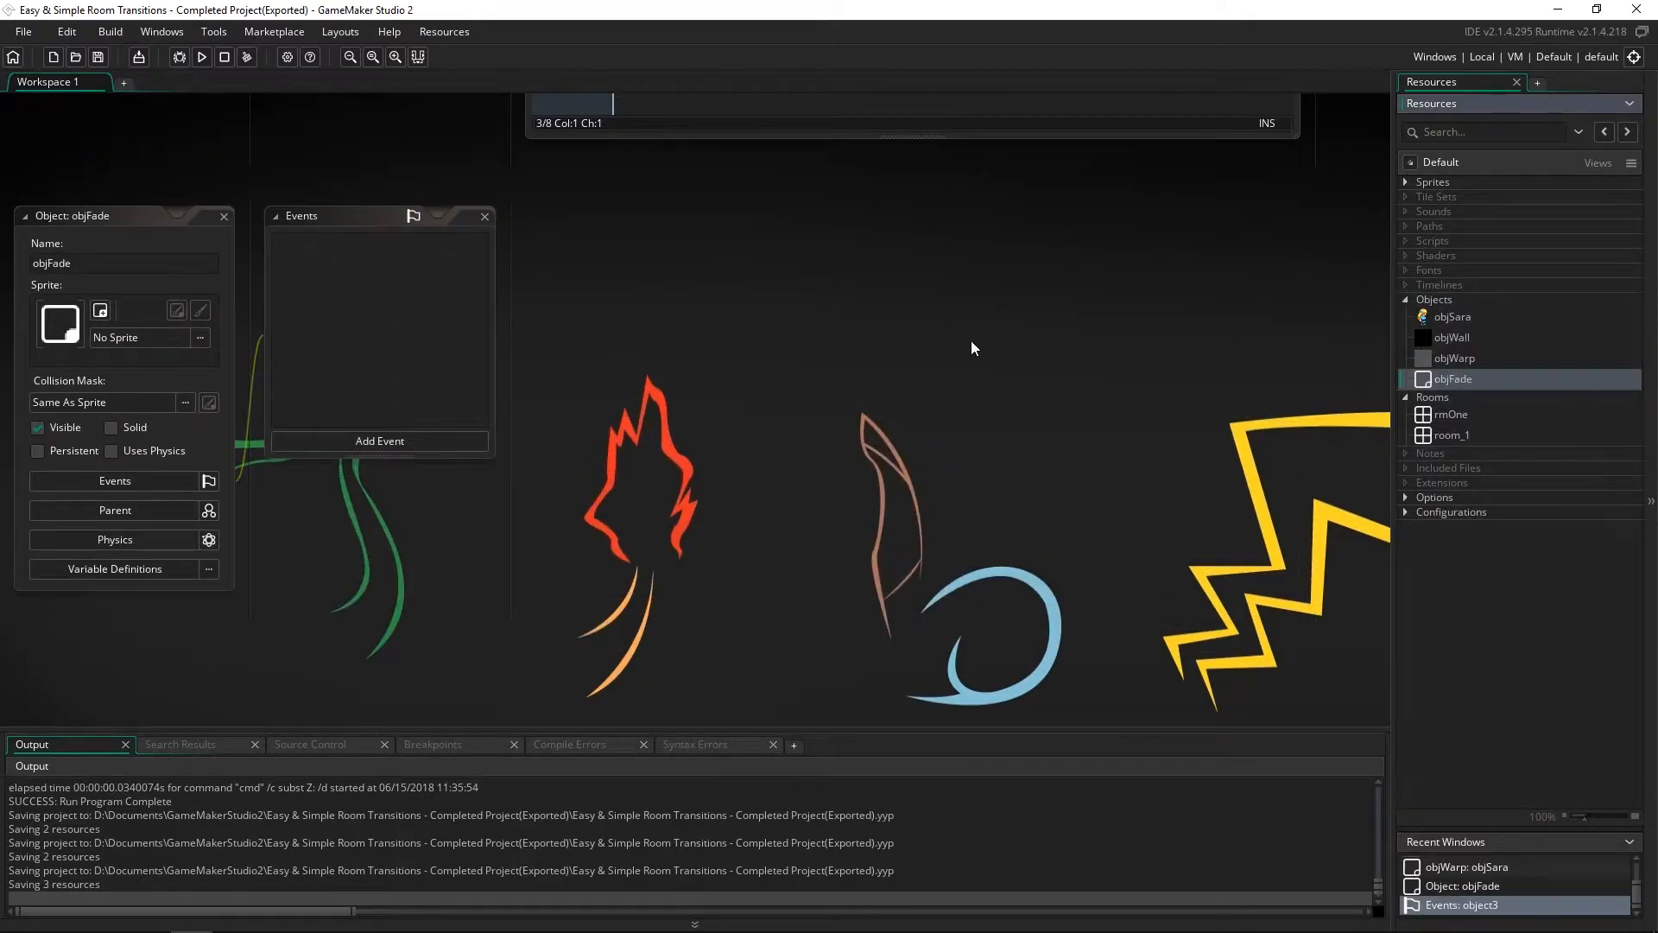
mouse_move(814, 383)
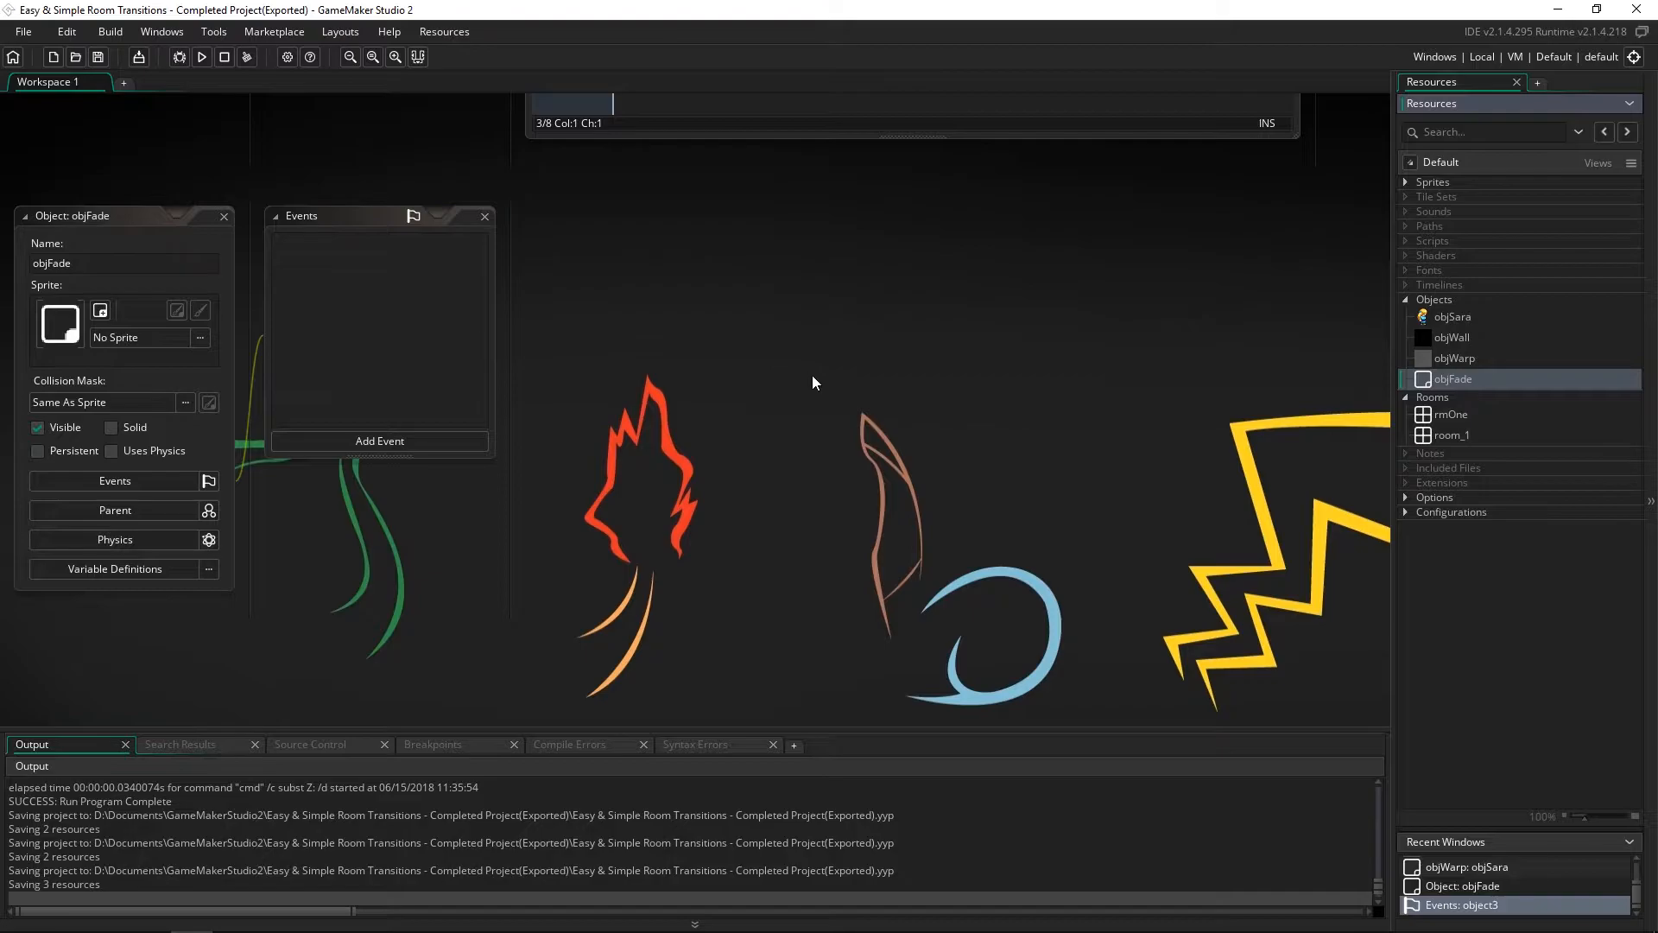
mouse_move(762, 338)
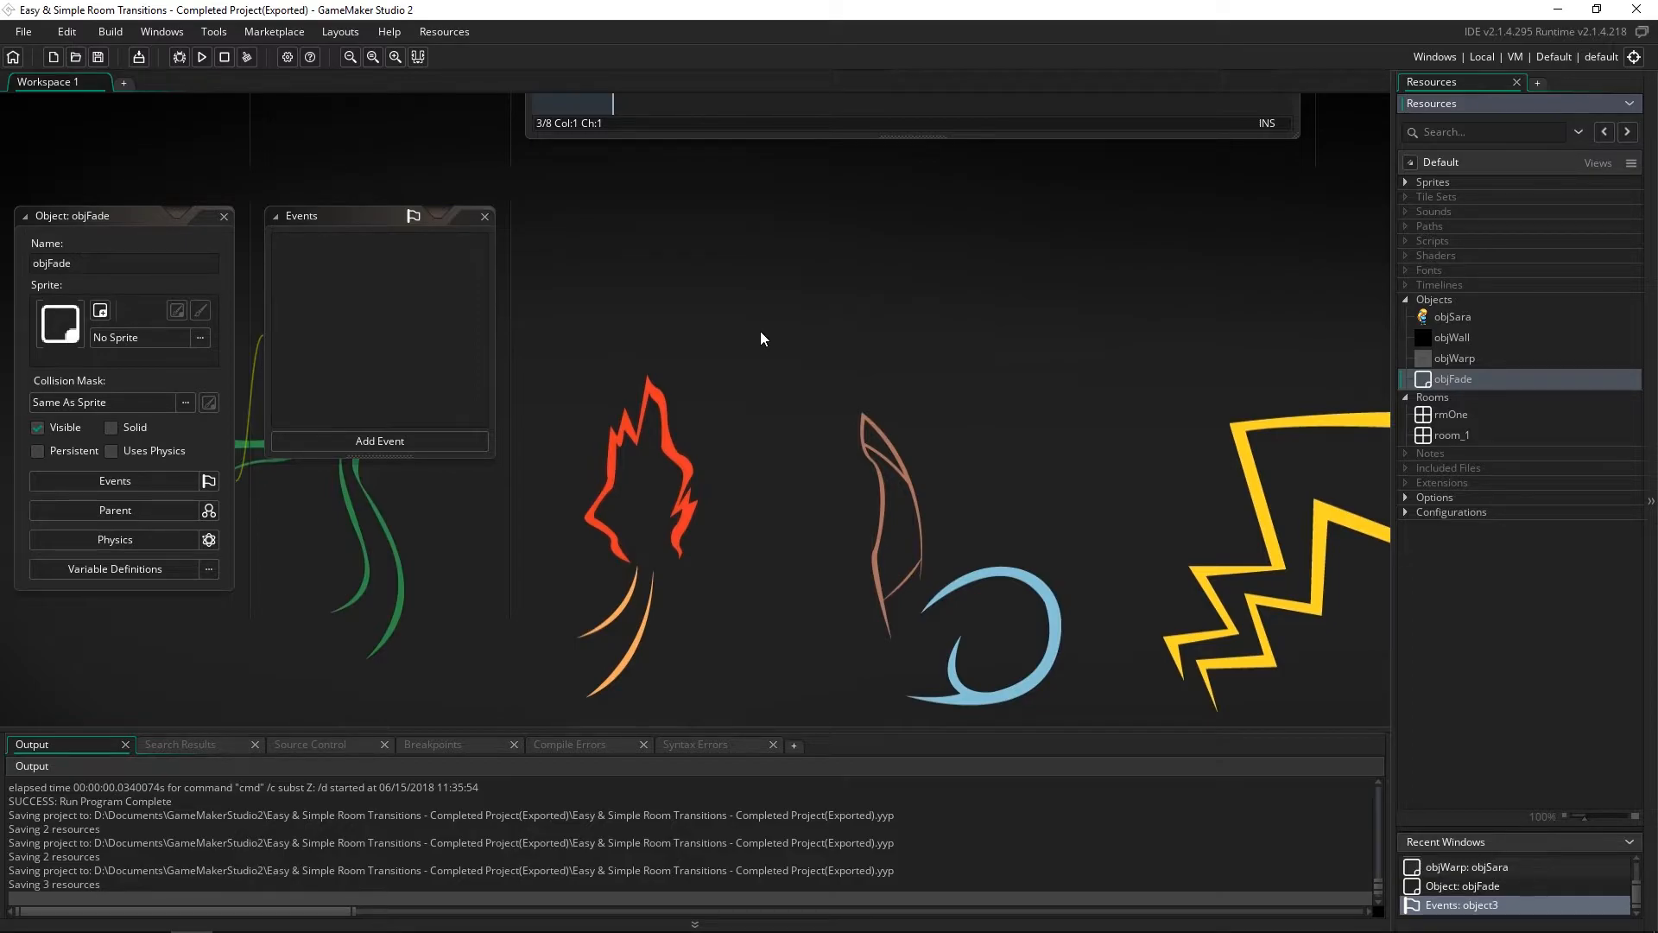
mouse_move(843, 345)
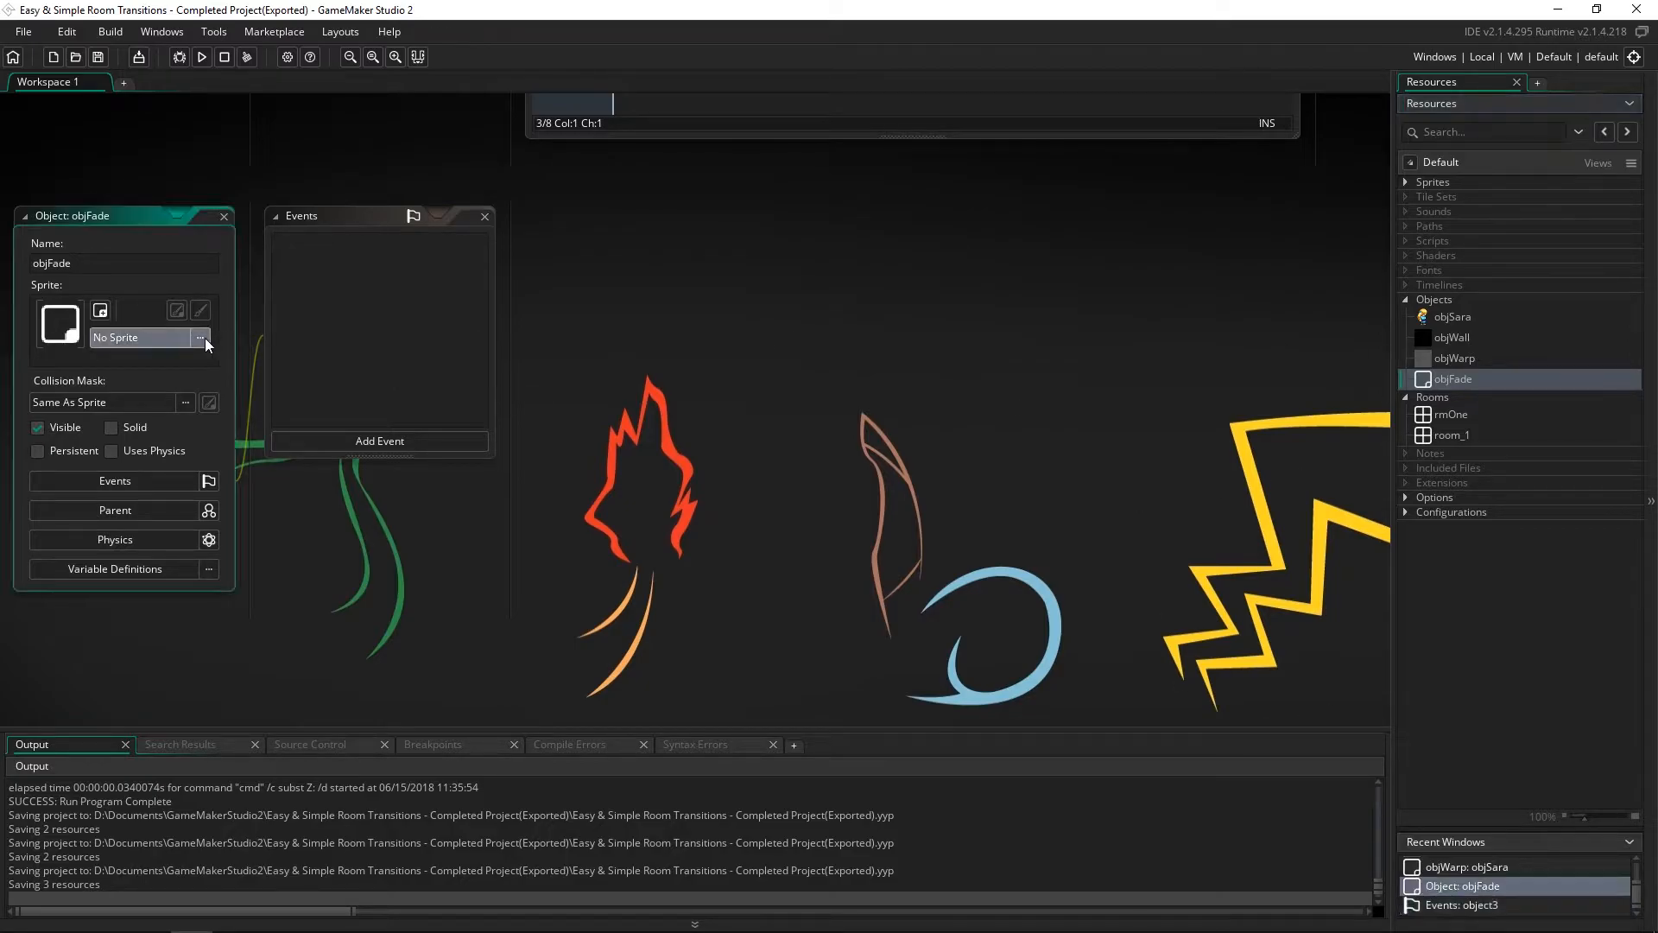
Step: Assign the black sprWall sprite to the objFade object
left_click(200, 337)
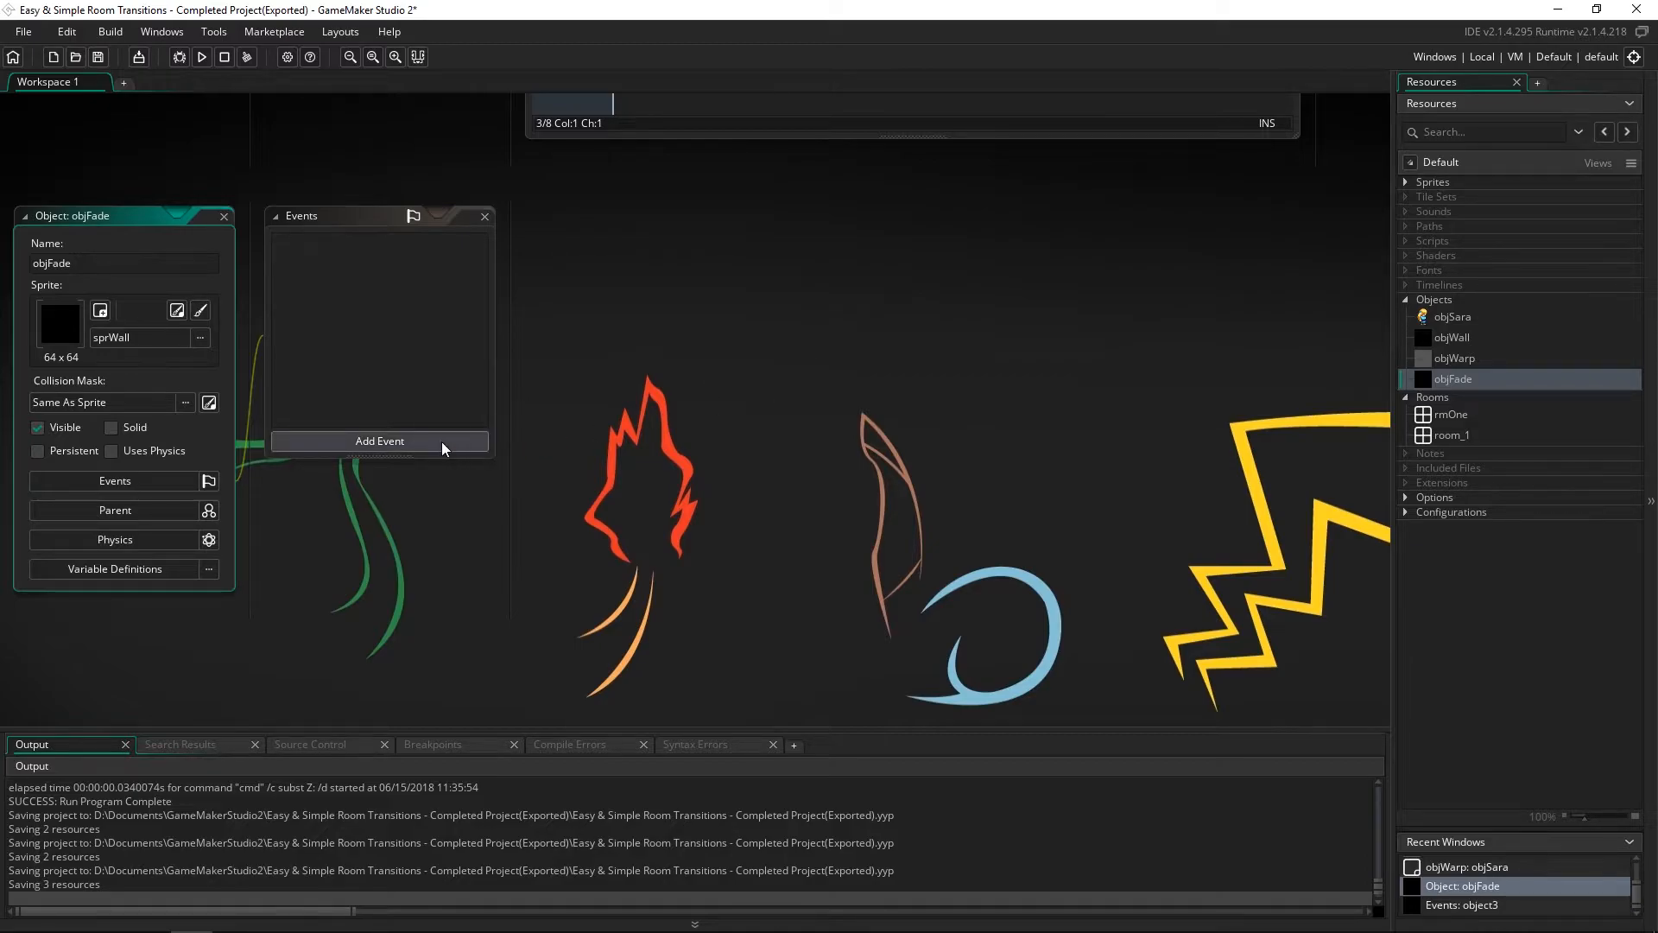
Step: Add a Create event that scales image_xscale and image_yscale by 100
left_click(378, 441)
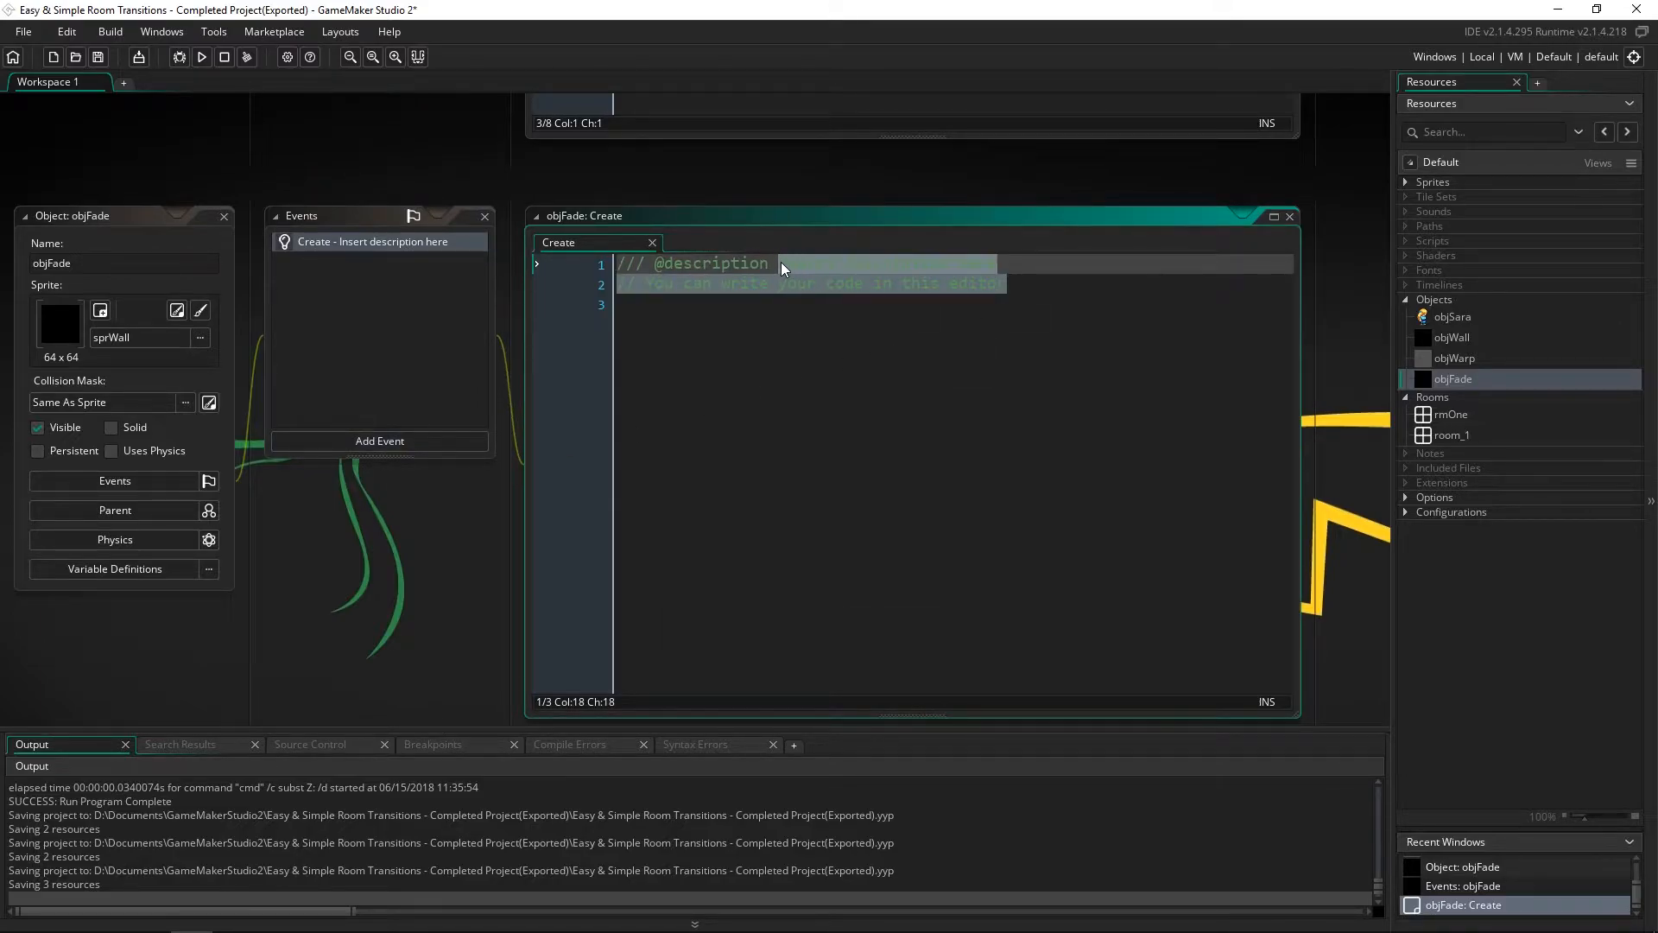
type("Set up")
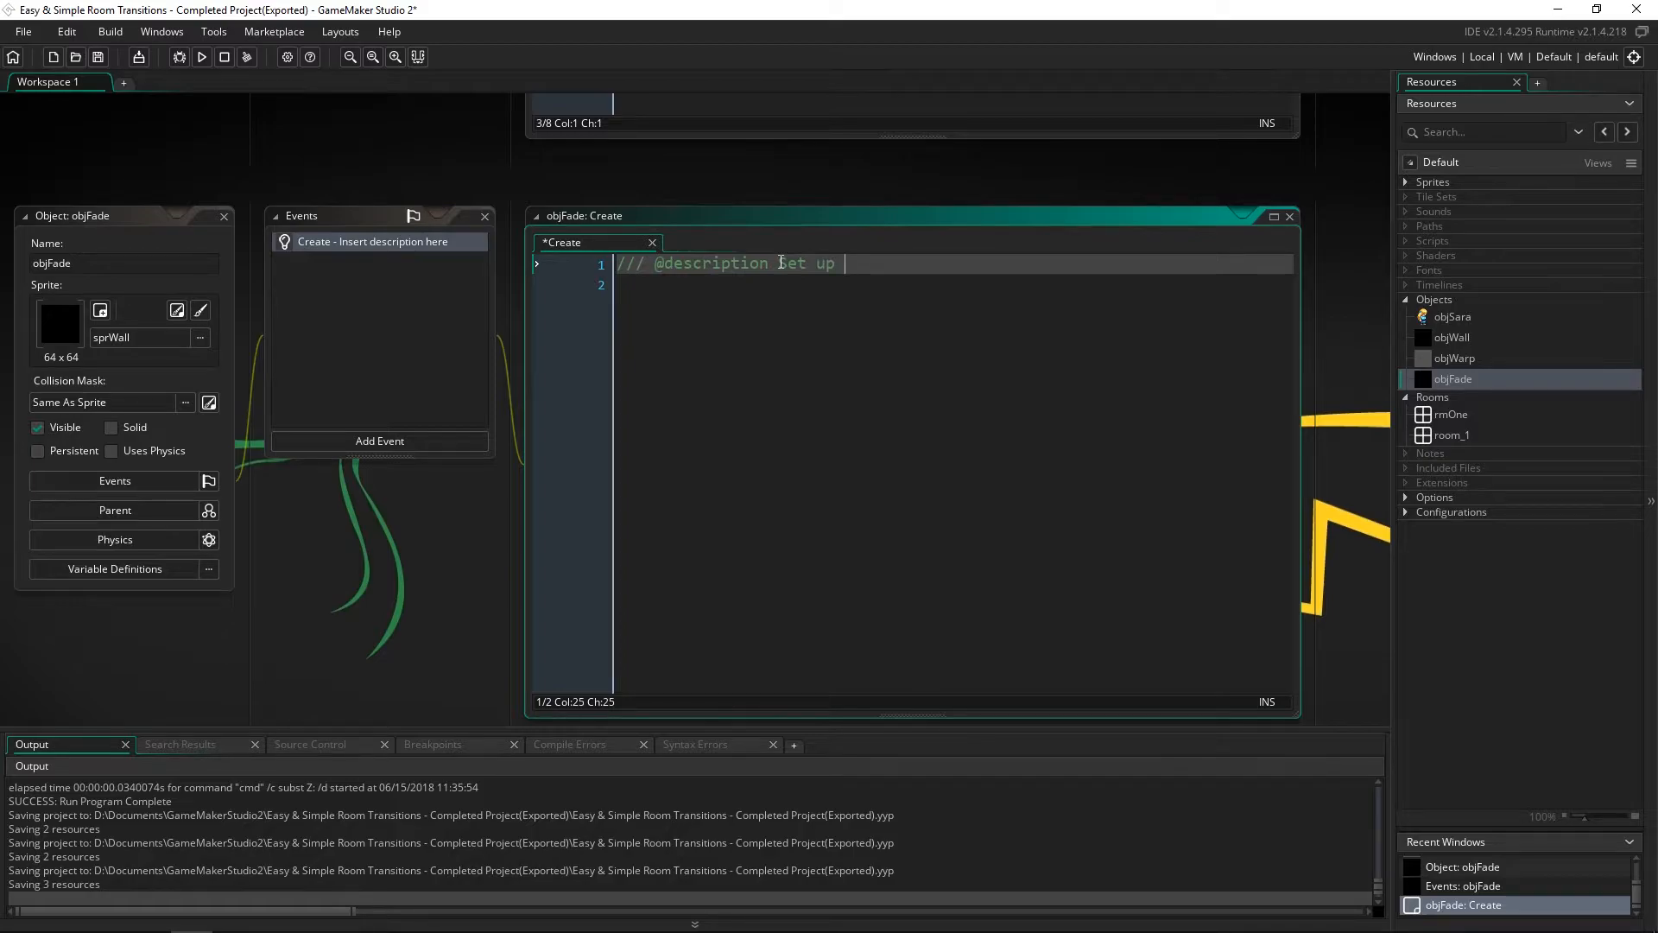
type("fade object")
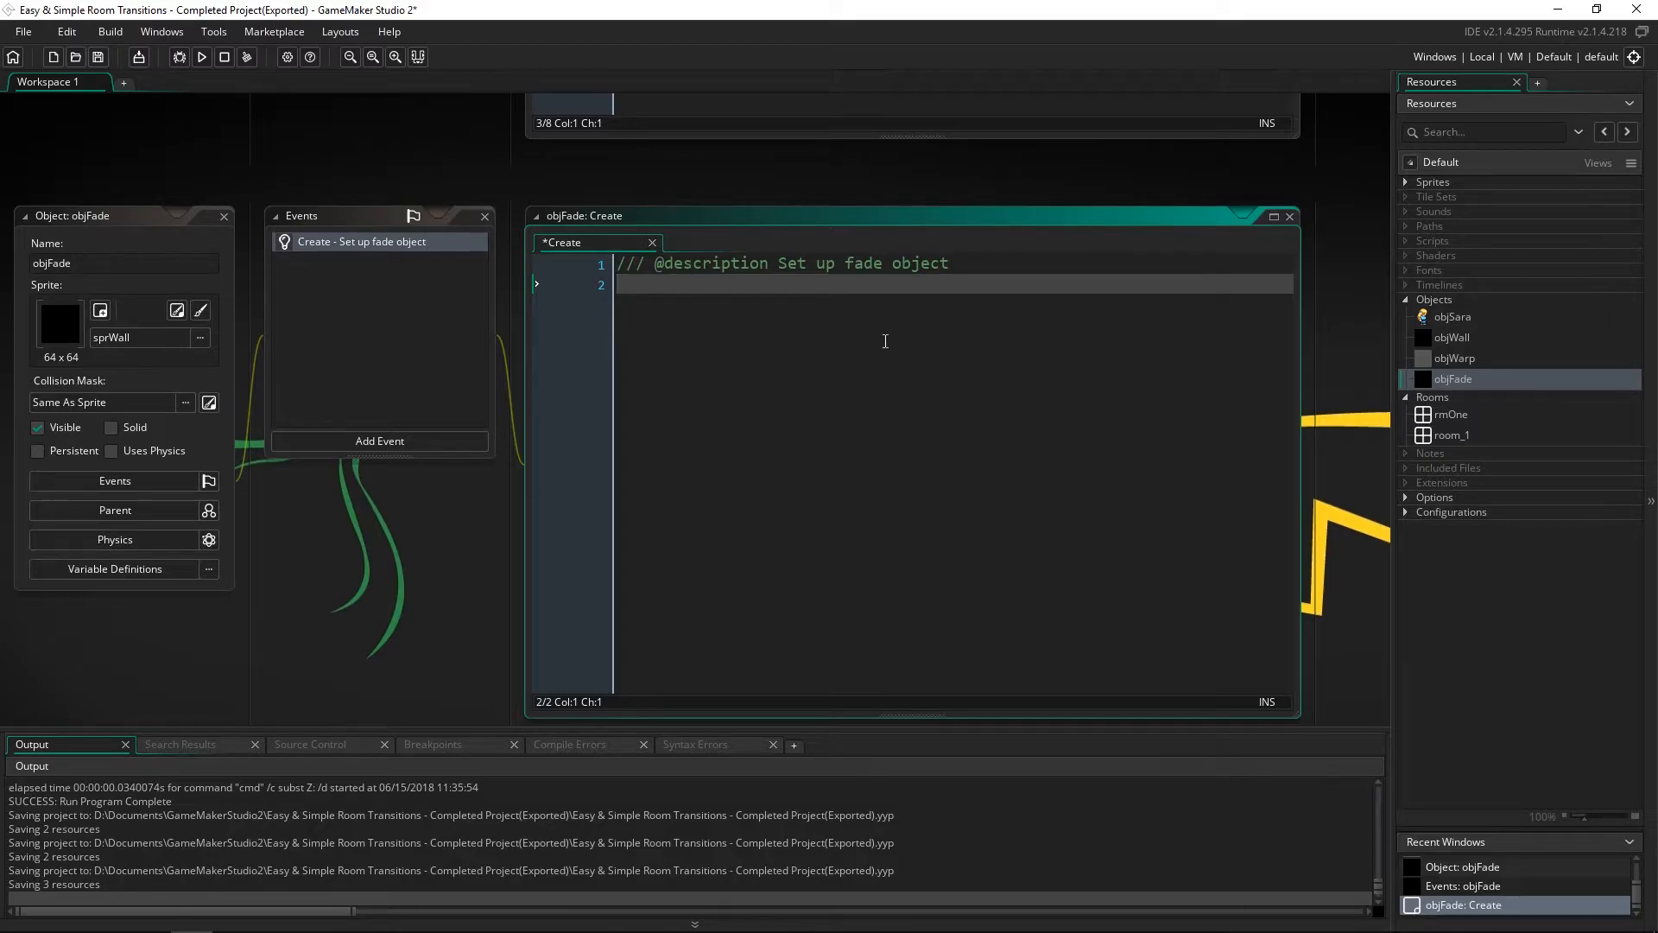
type("image_xscale")
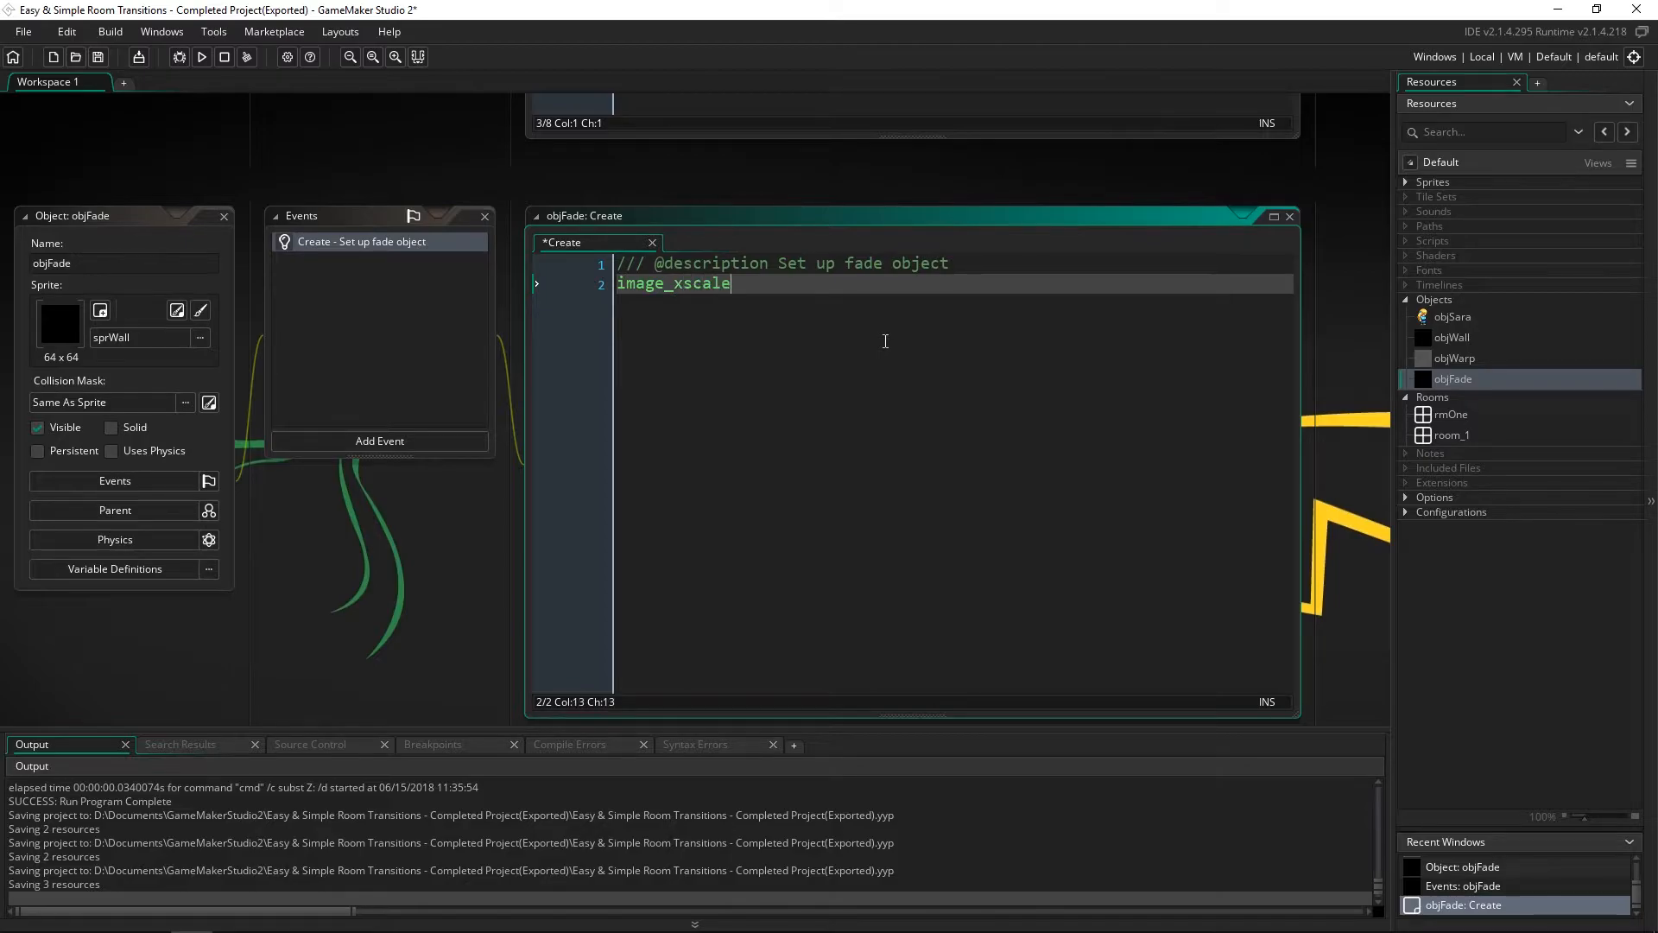
type("*=")
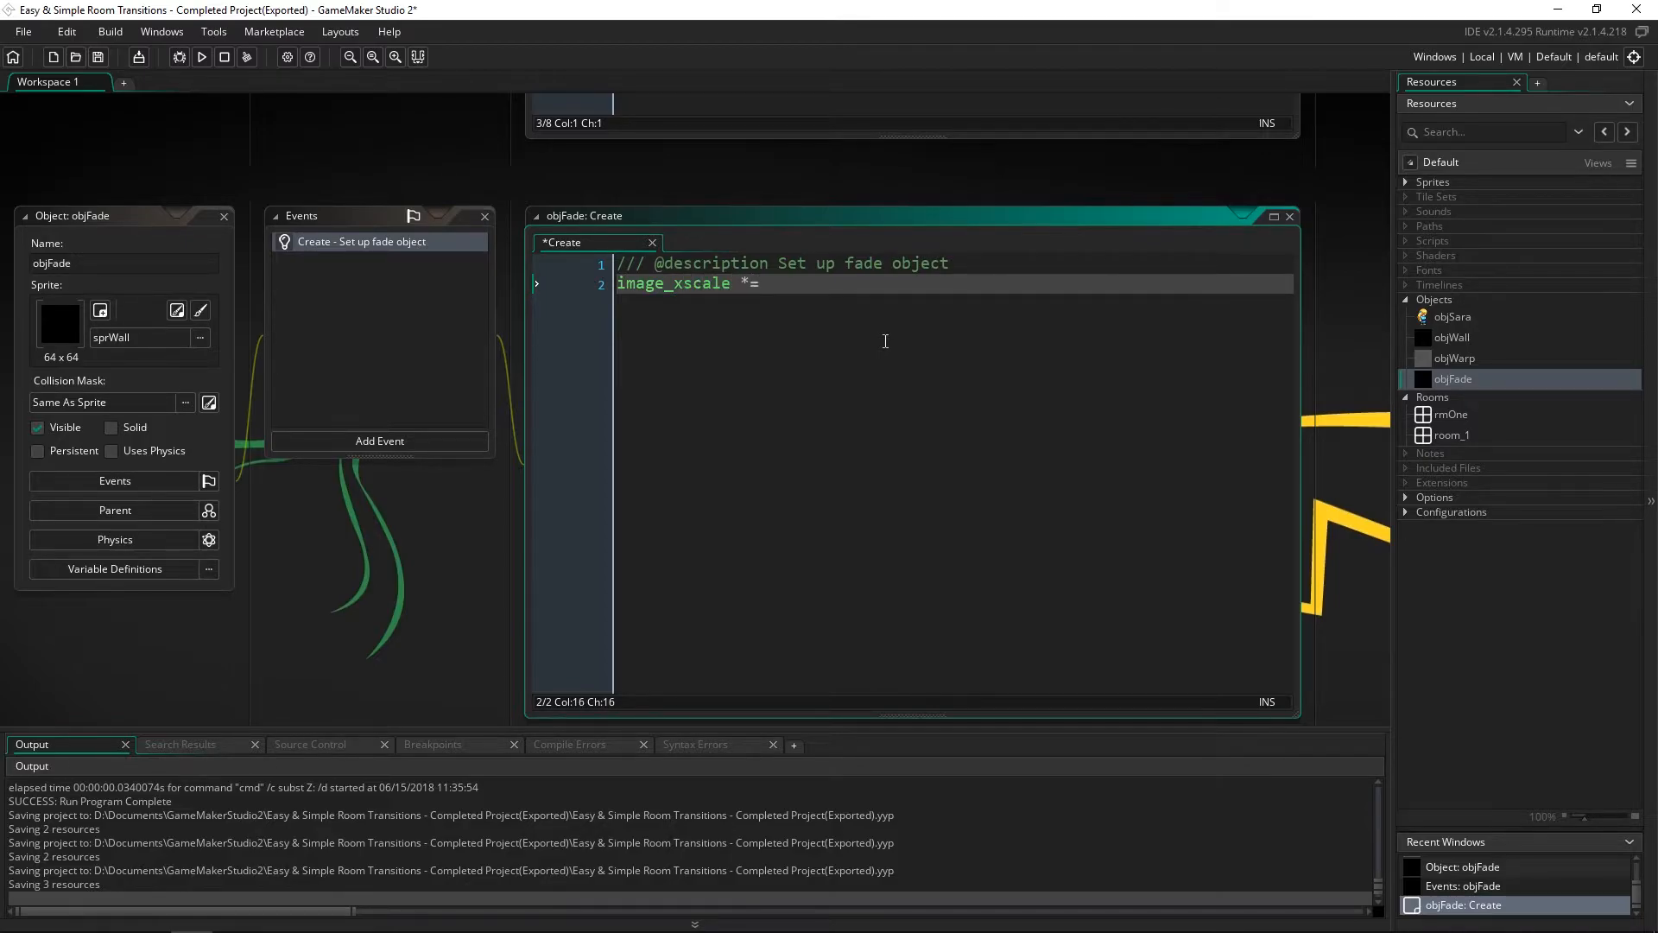
type("100;")
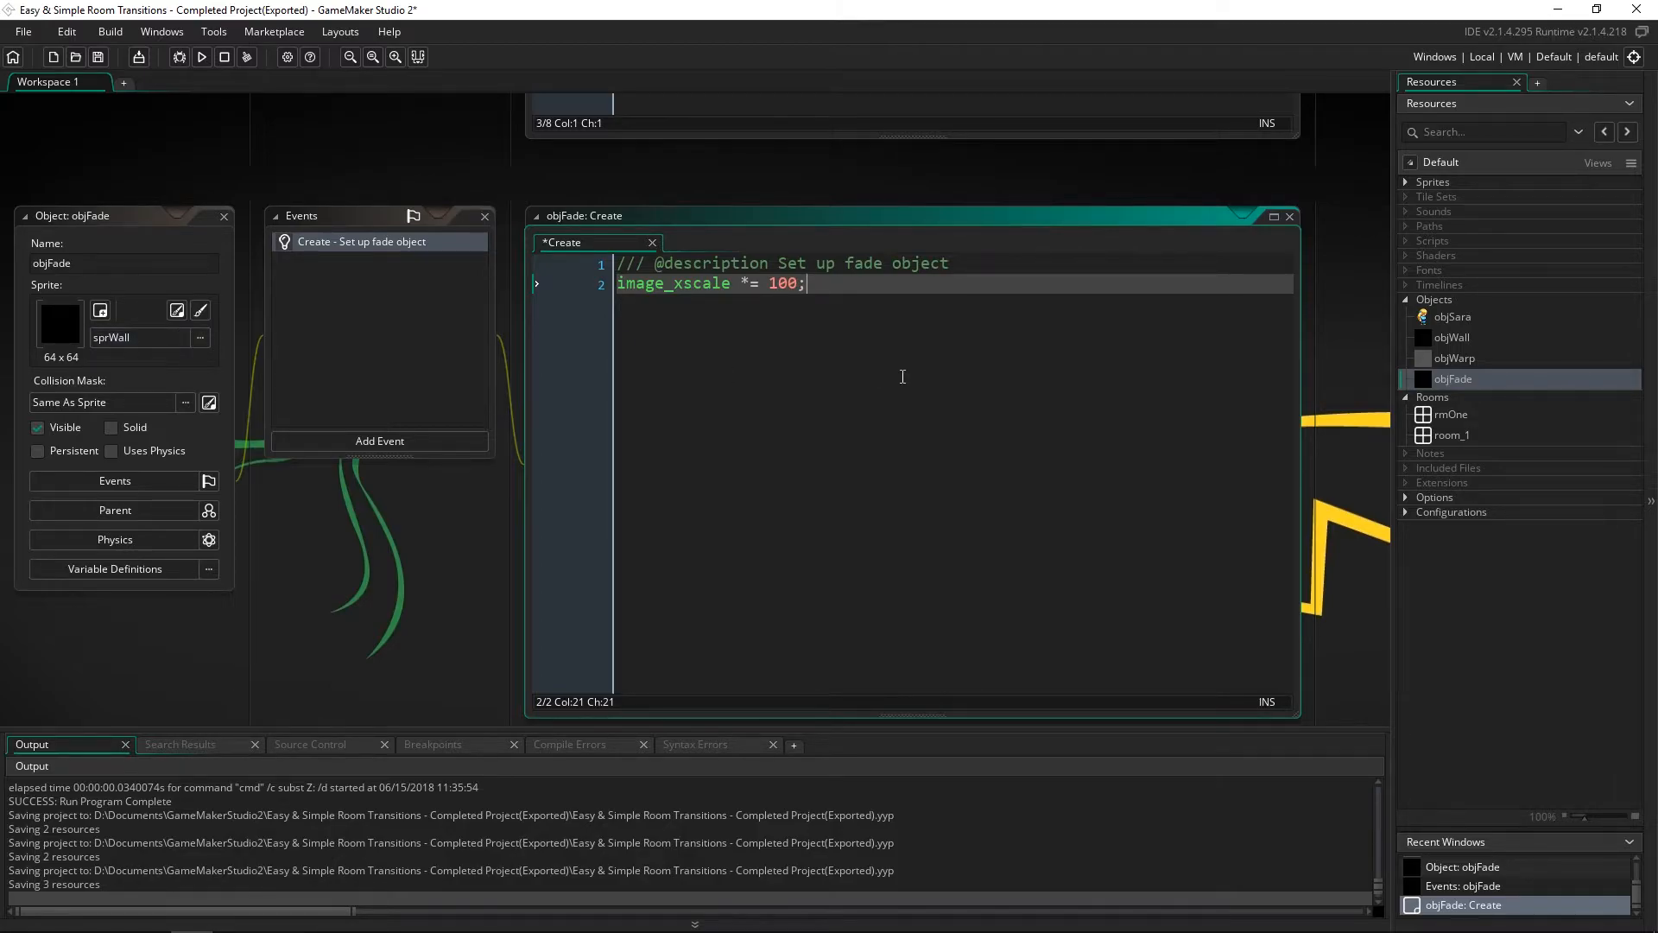
type("image_")
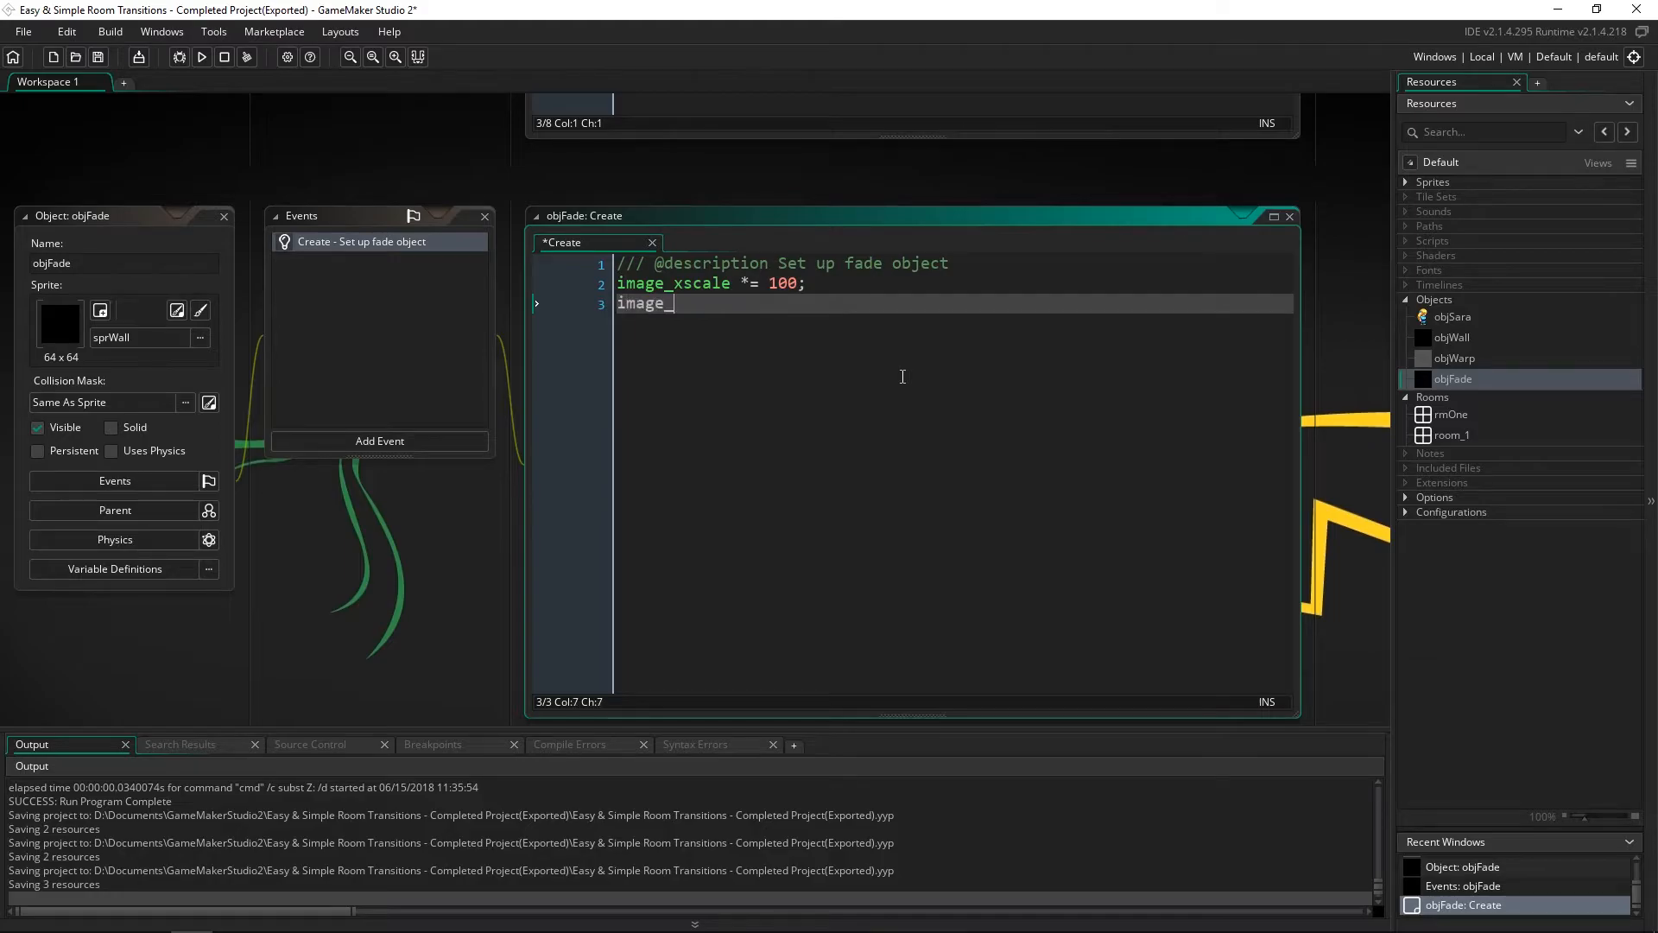
type("_yscale *= 1")
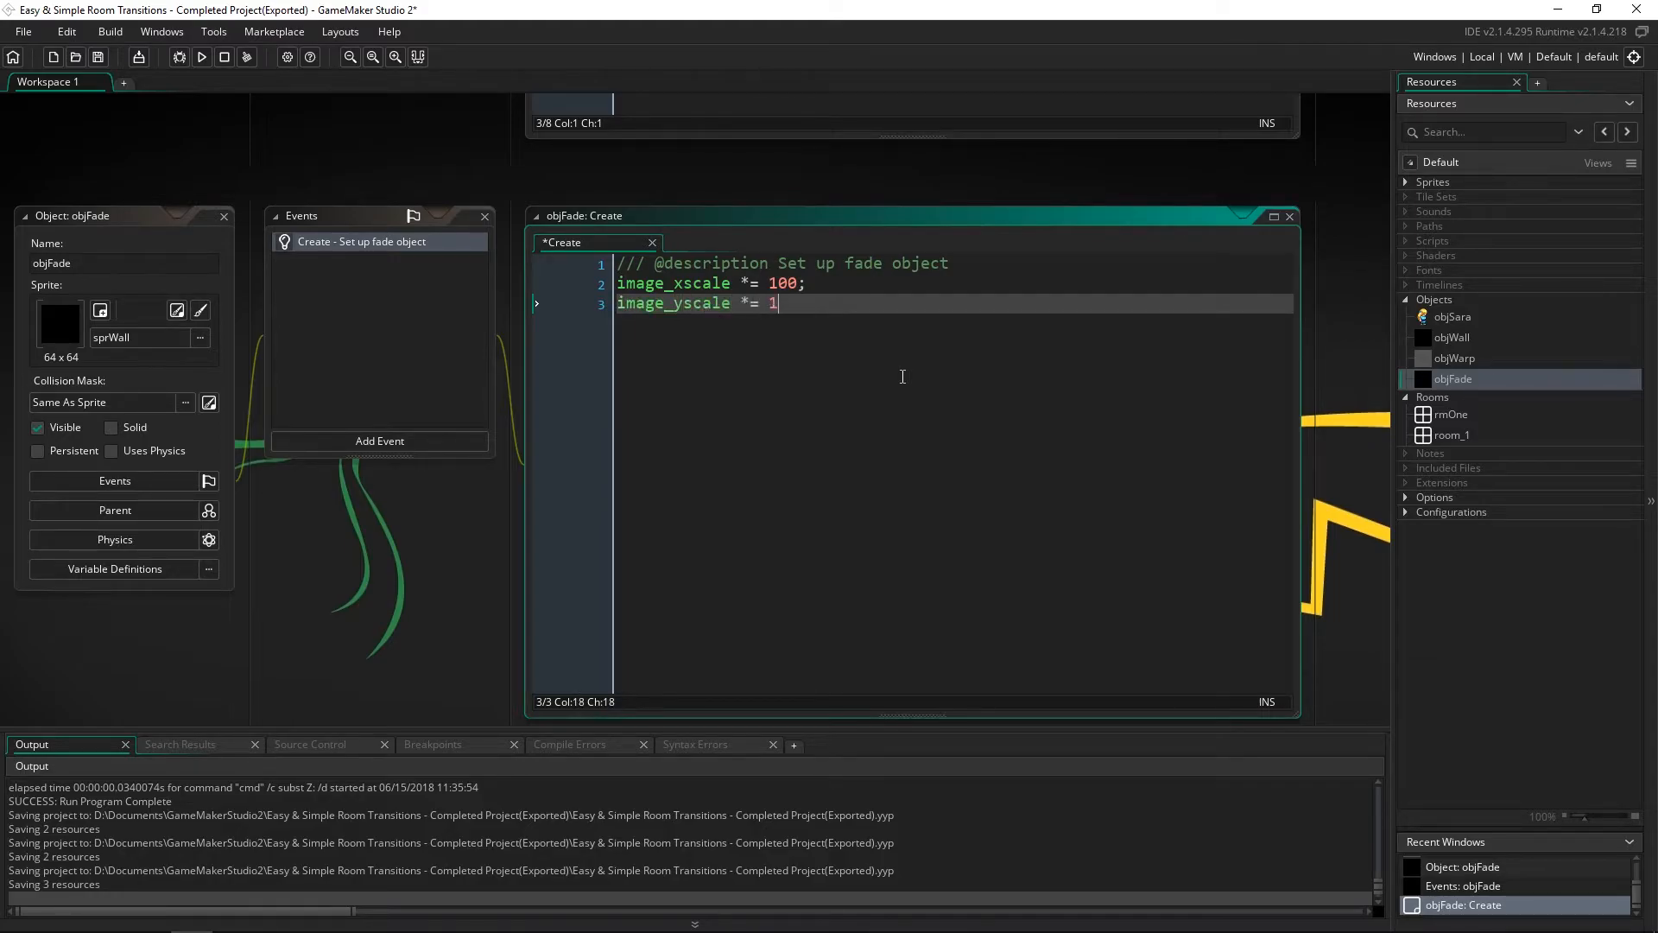
type("00;")
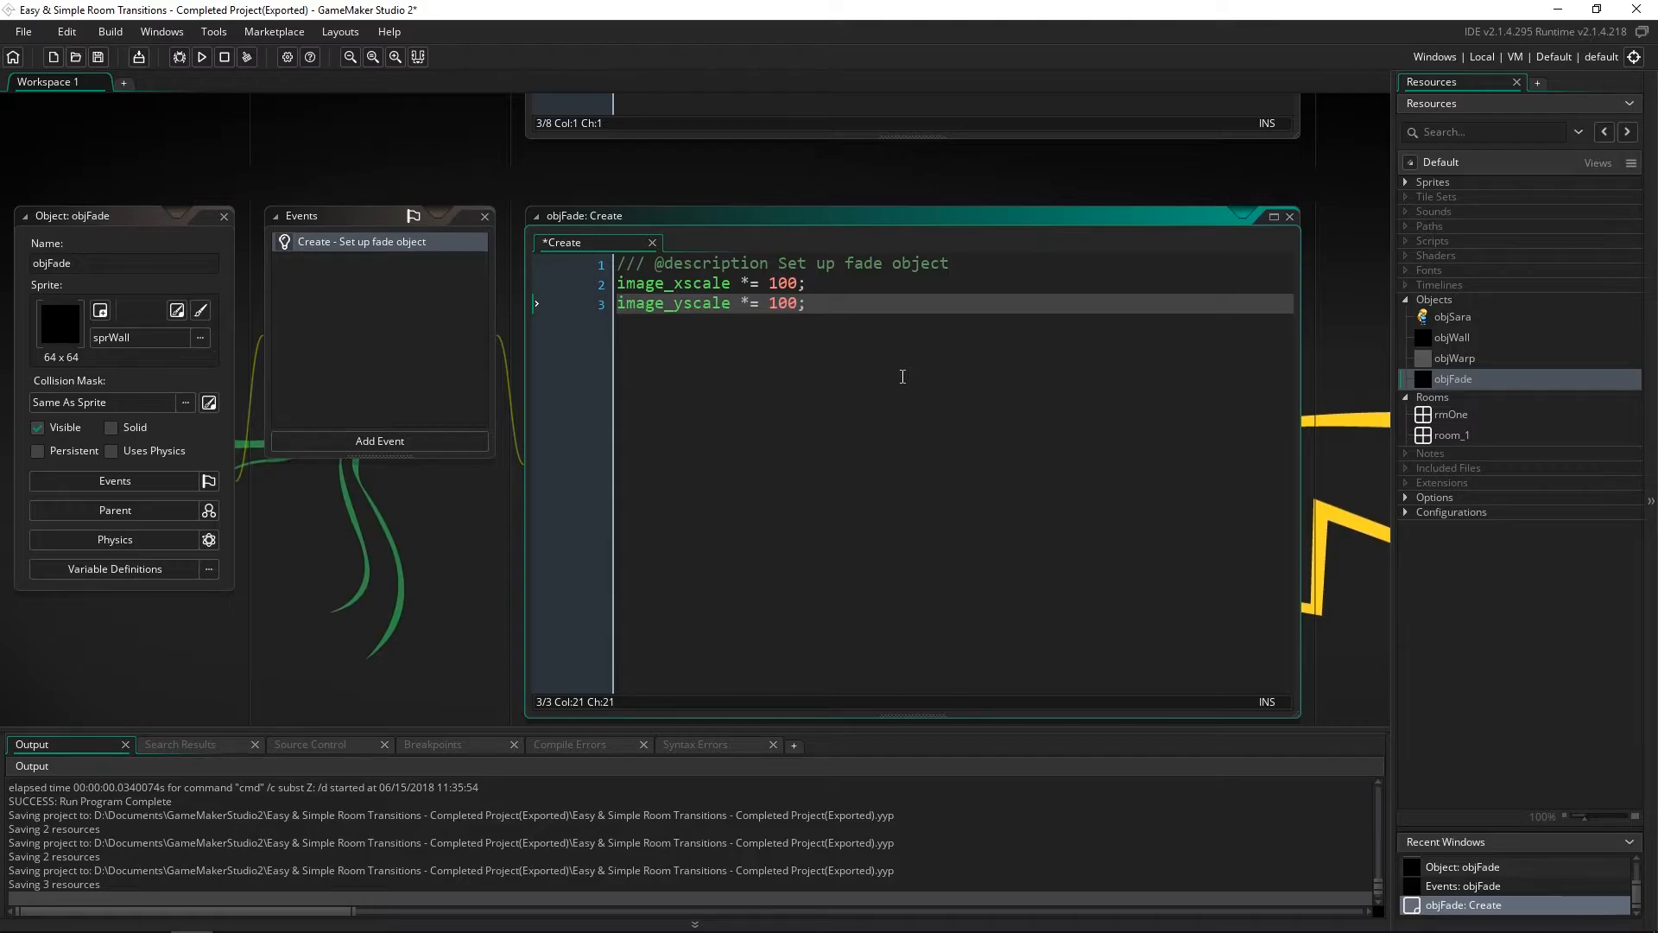
mouse_move(273, 333)
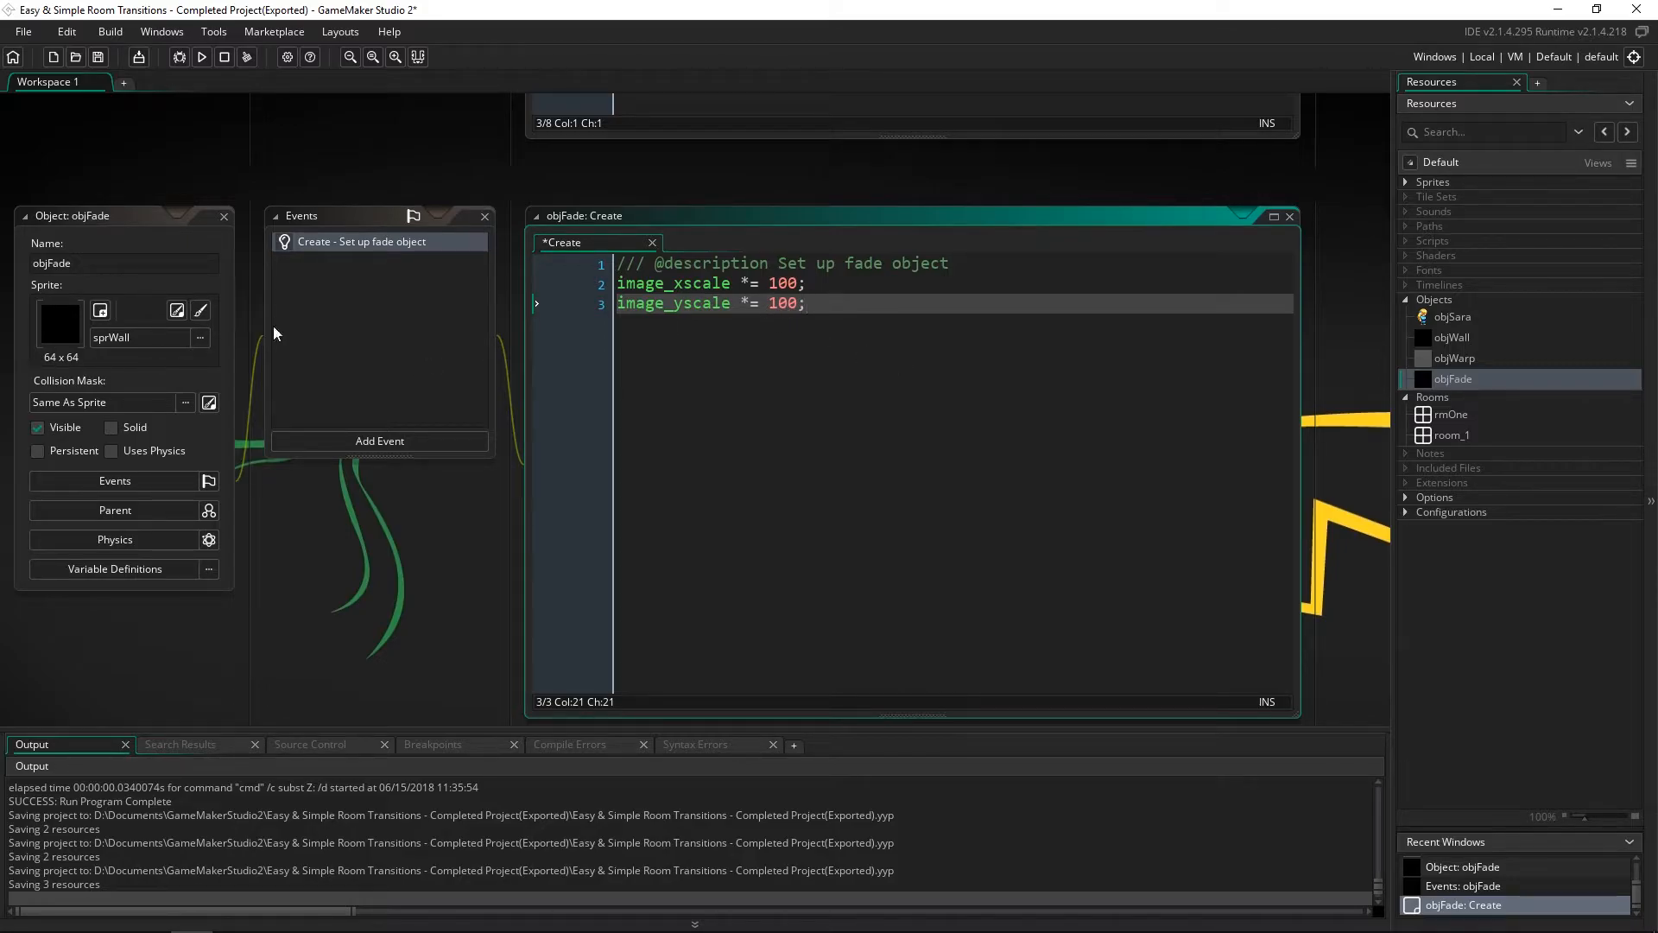
Step: Finish the Create code with fadeSpeed = .005 and image_alpha = 1
key("enter")
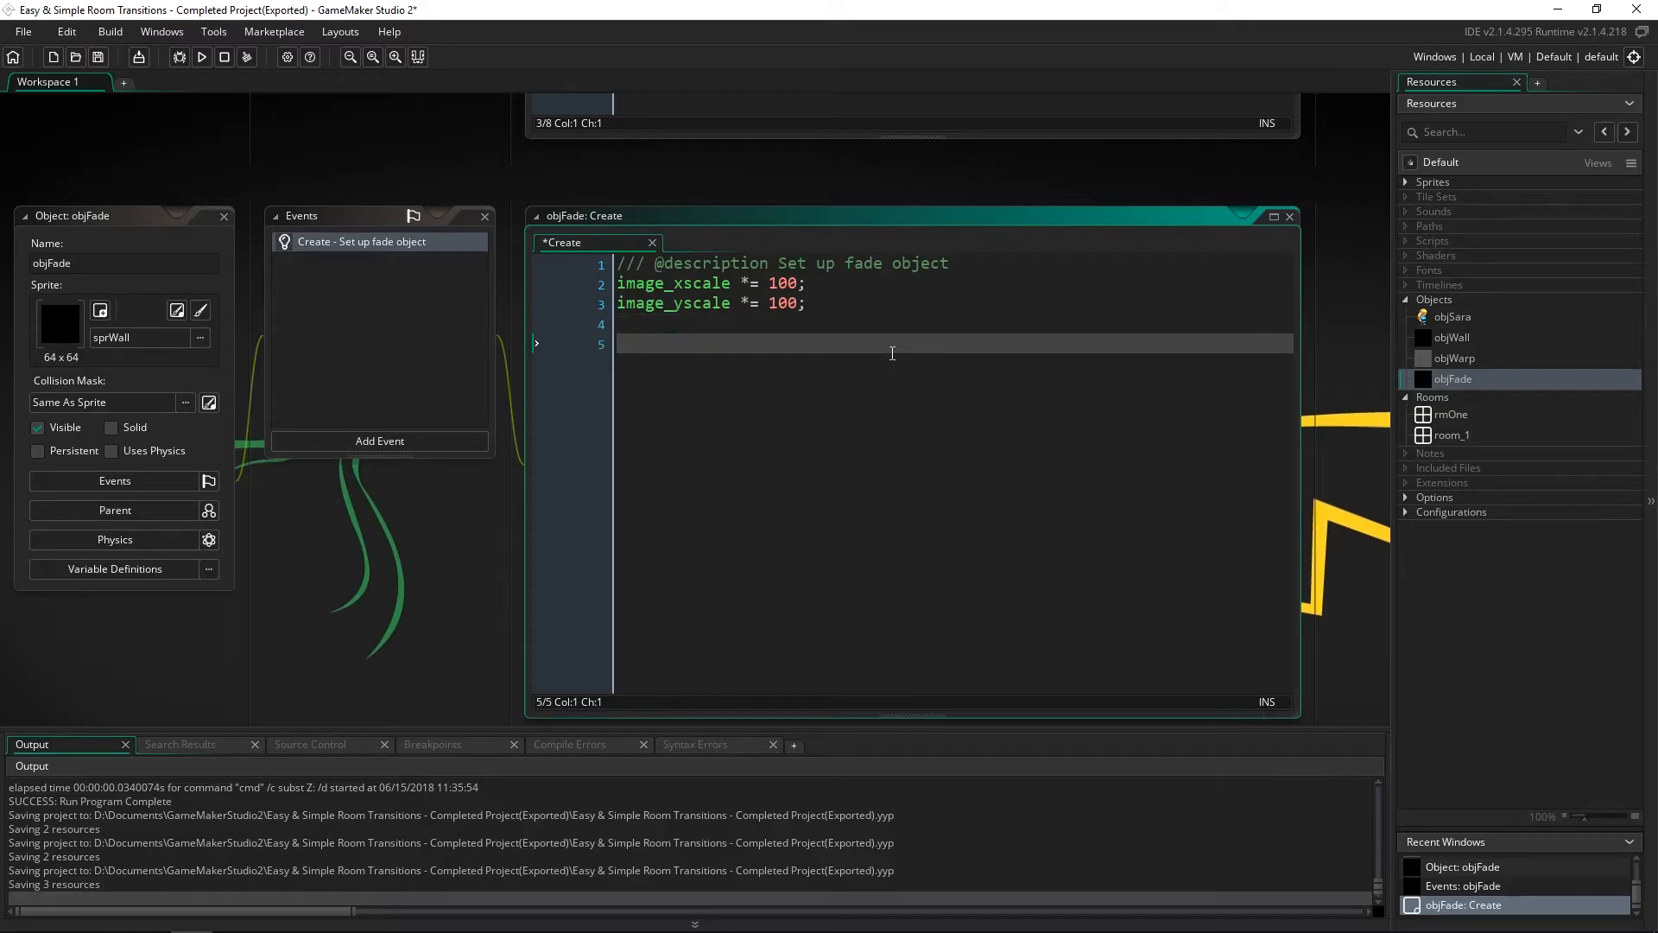
type("fad")
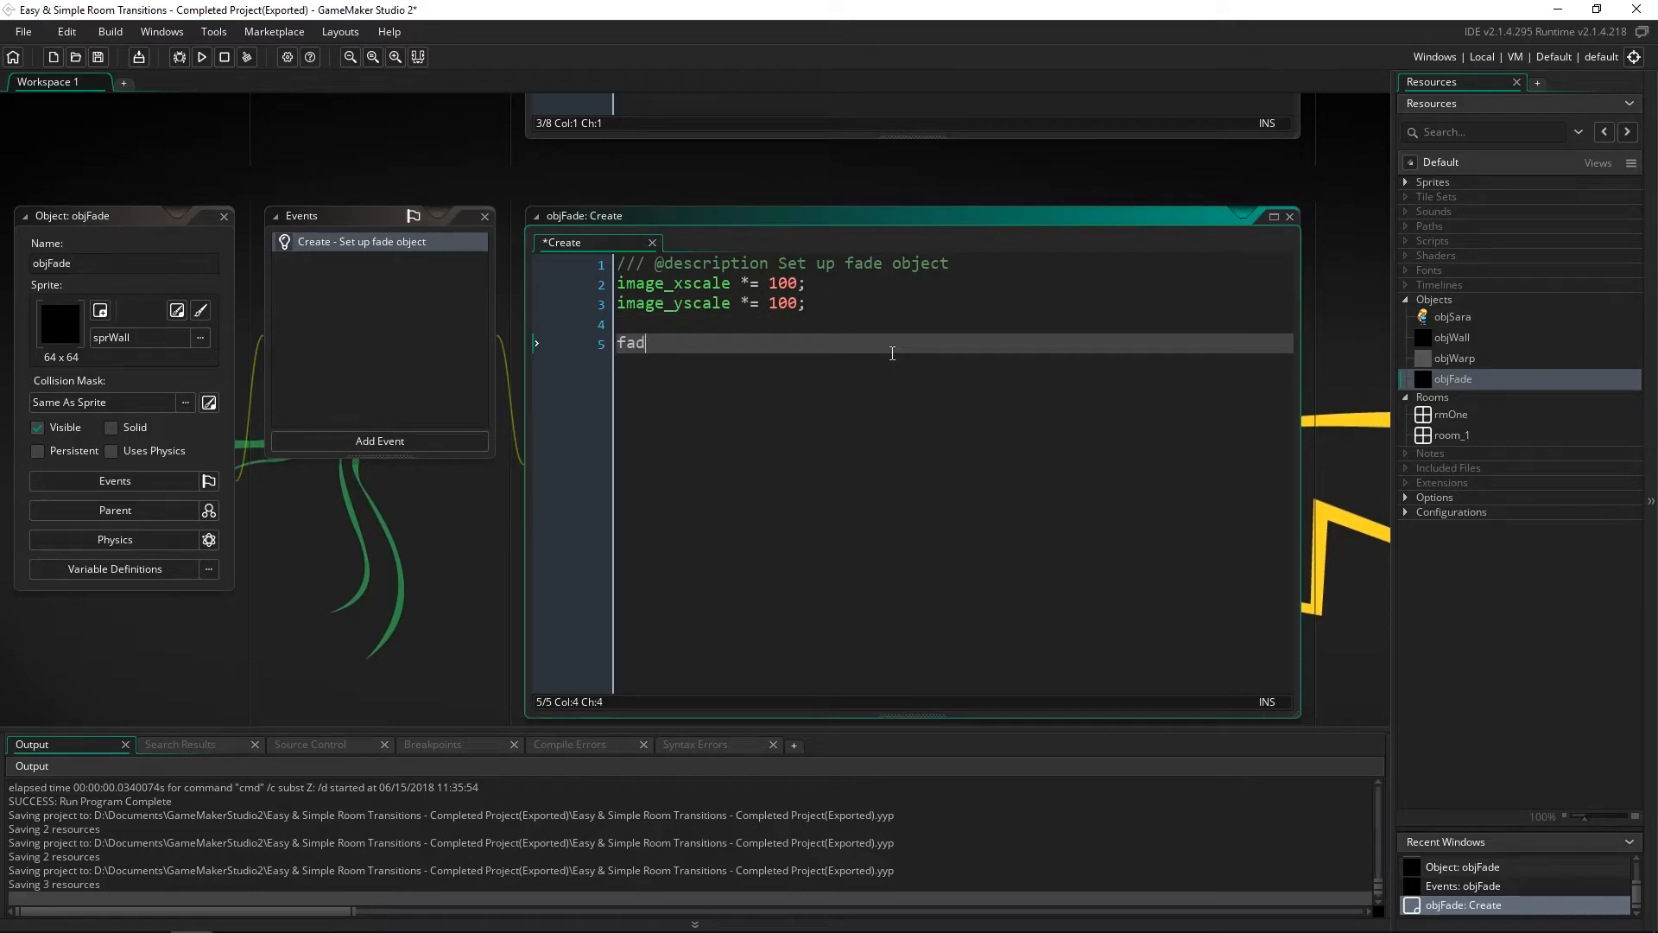
type("eSpeed")
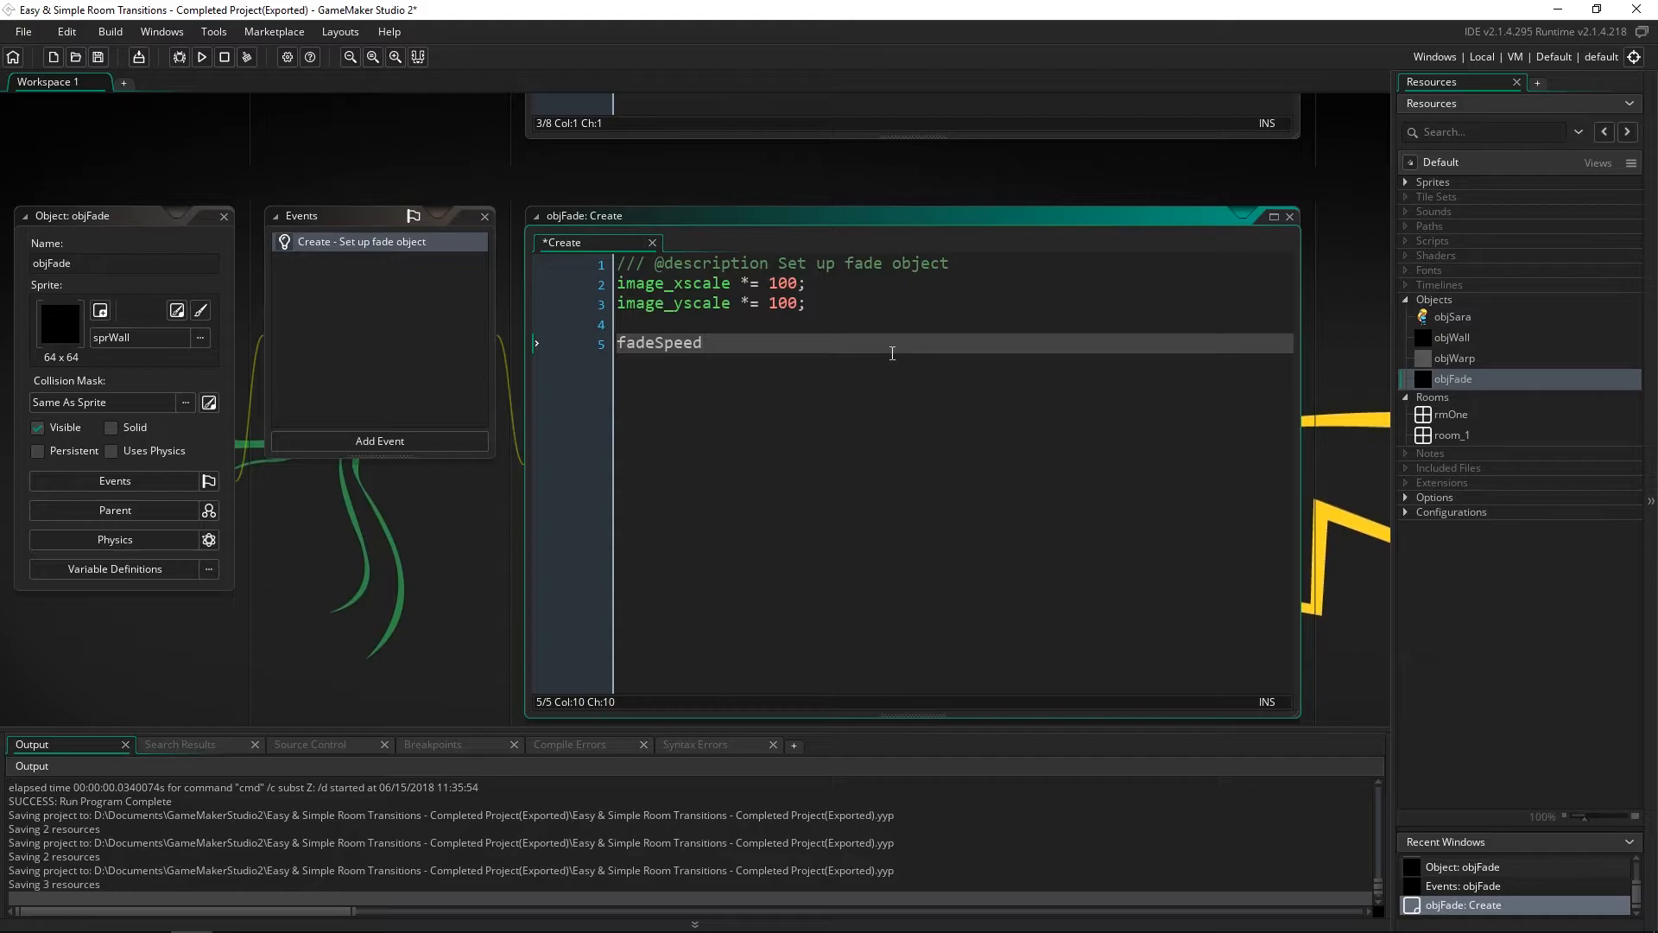
type("=")
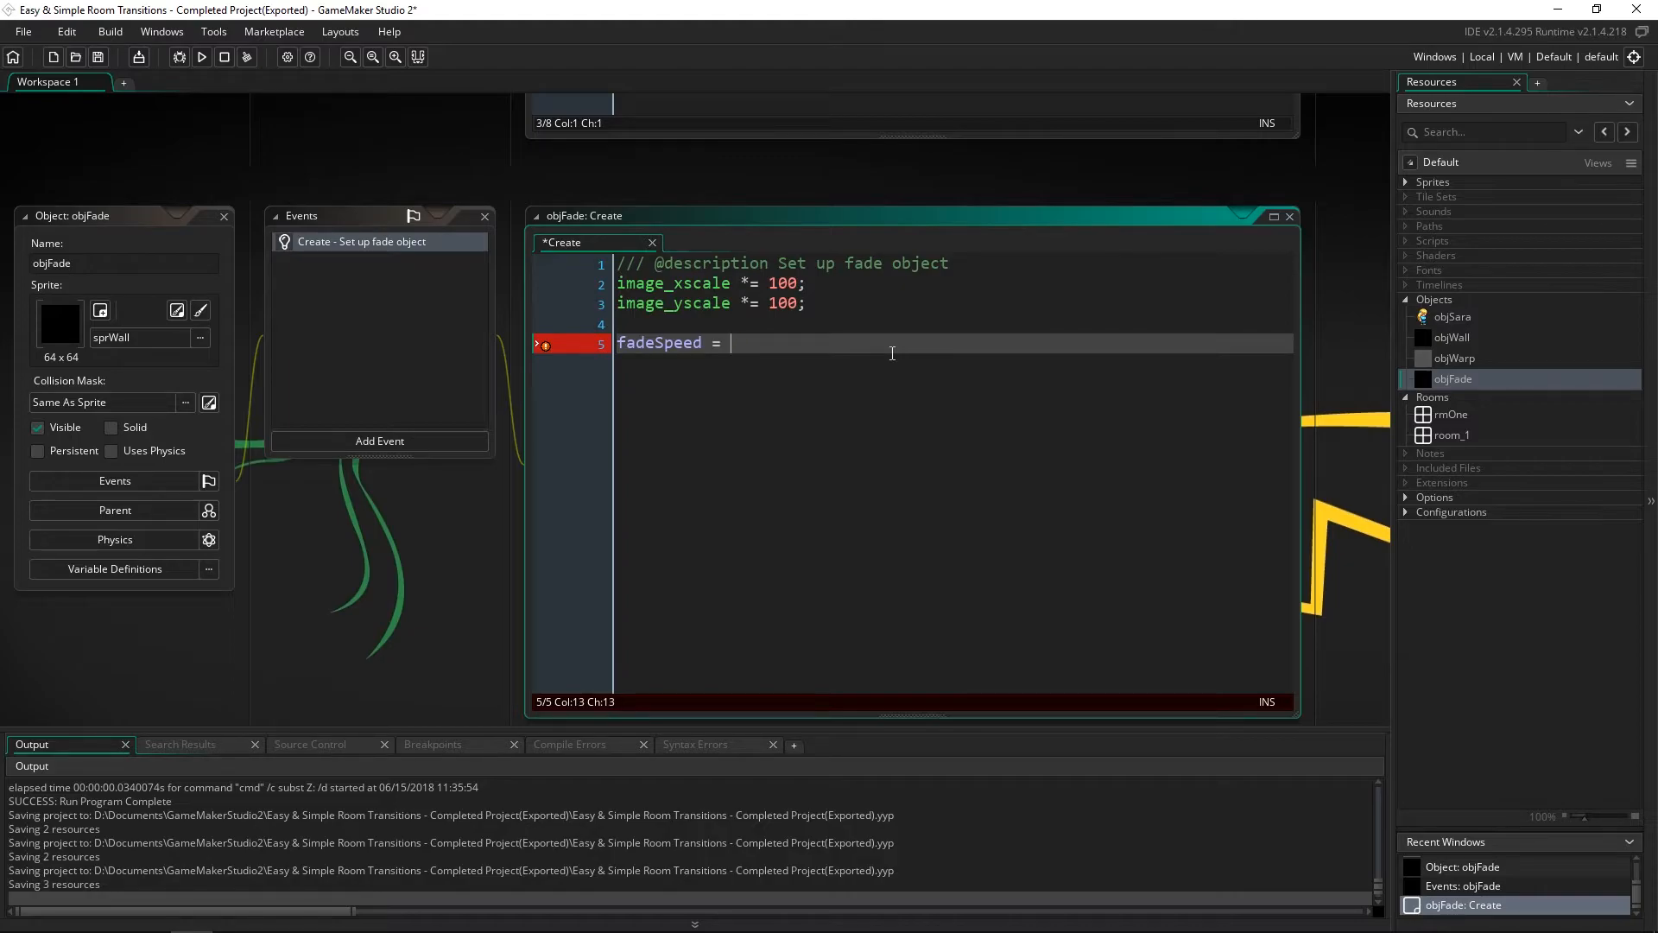
type(".005;")
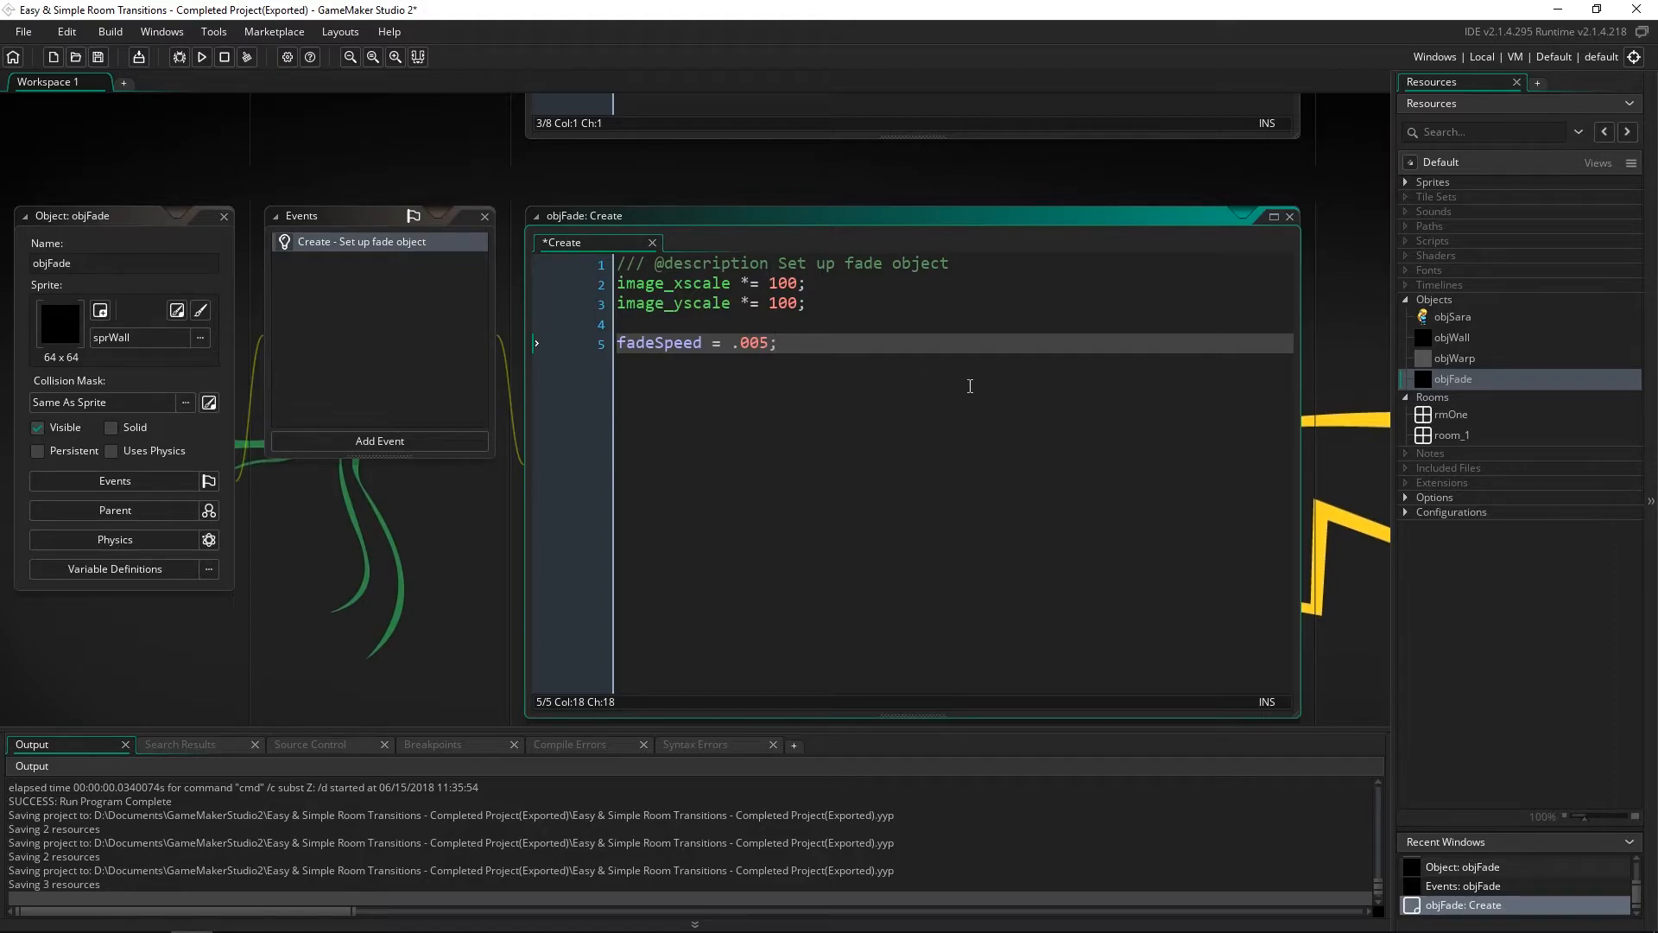
key("Enter")
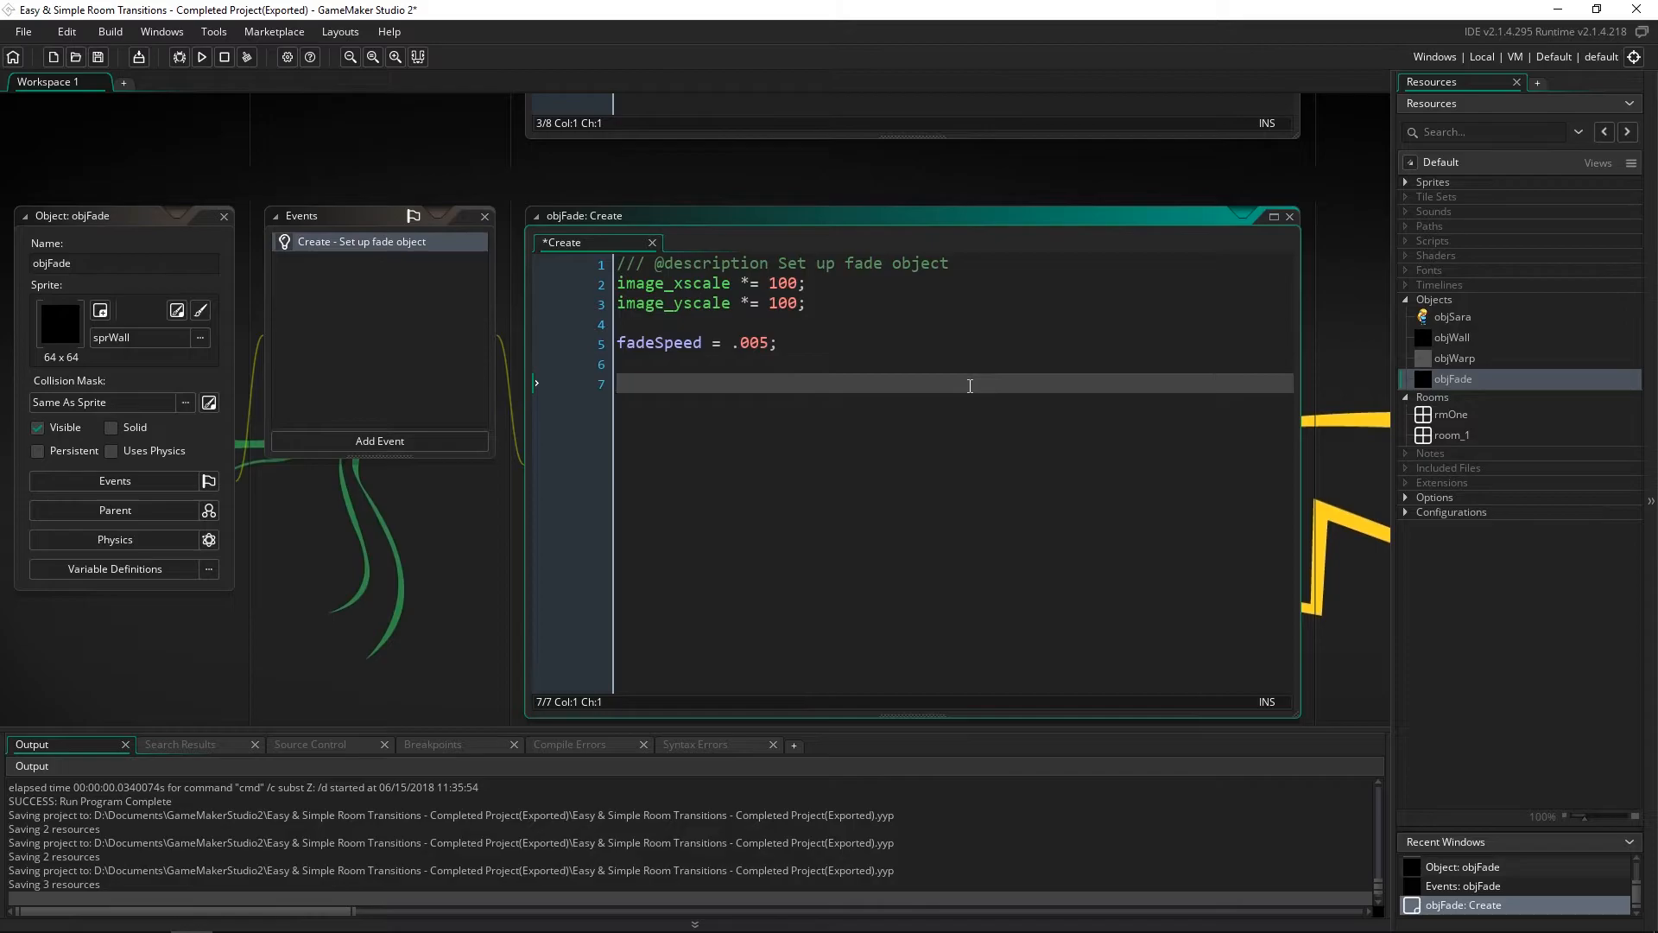
type("image_alph")
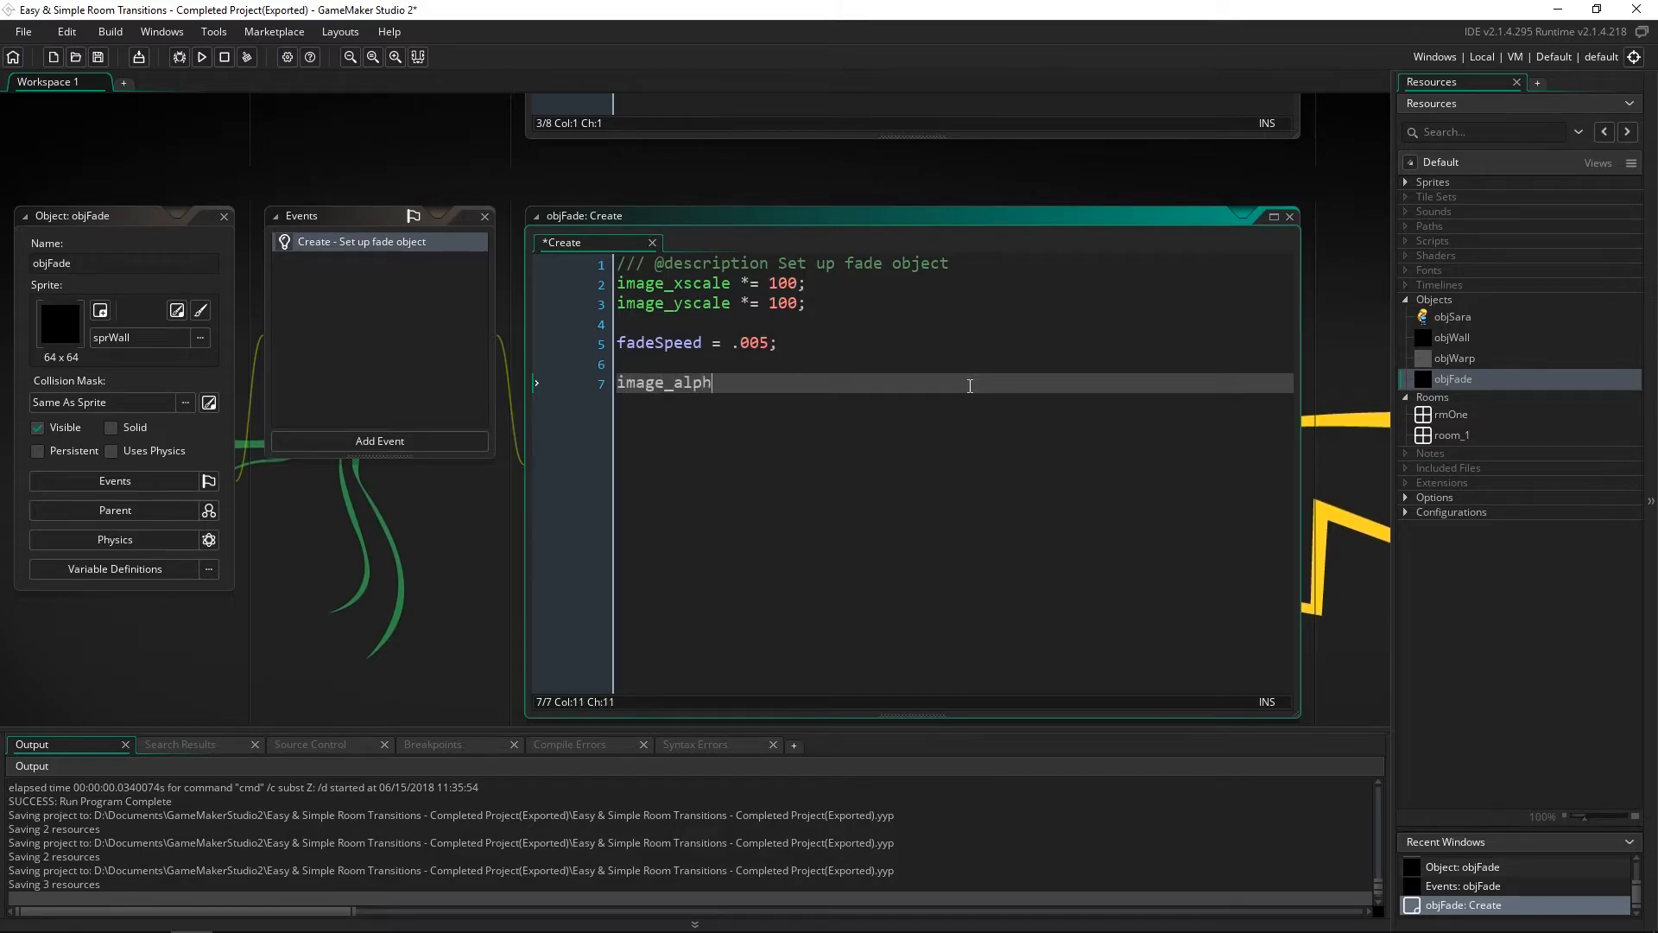
type("a = 1;")
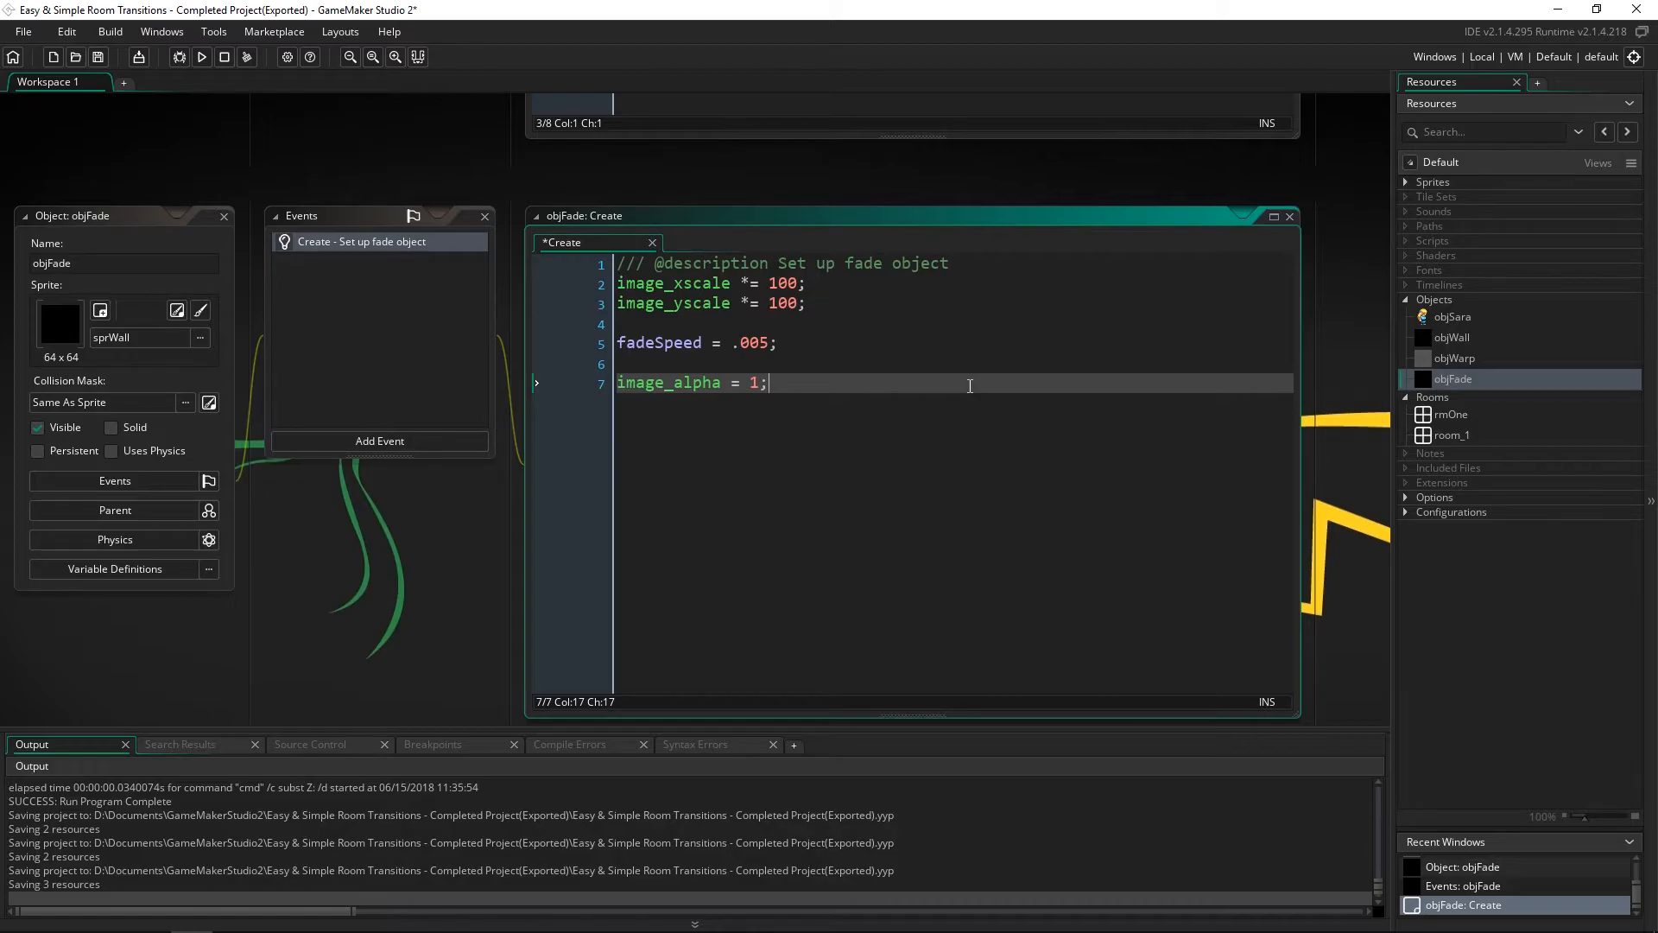
double_click(667, 382)
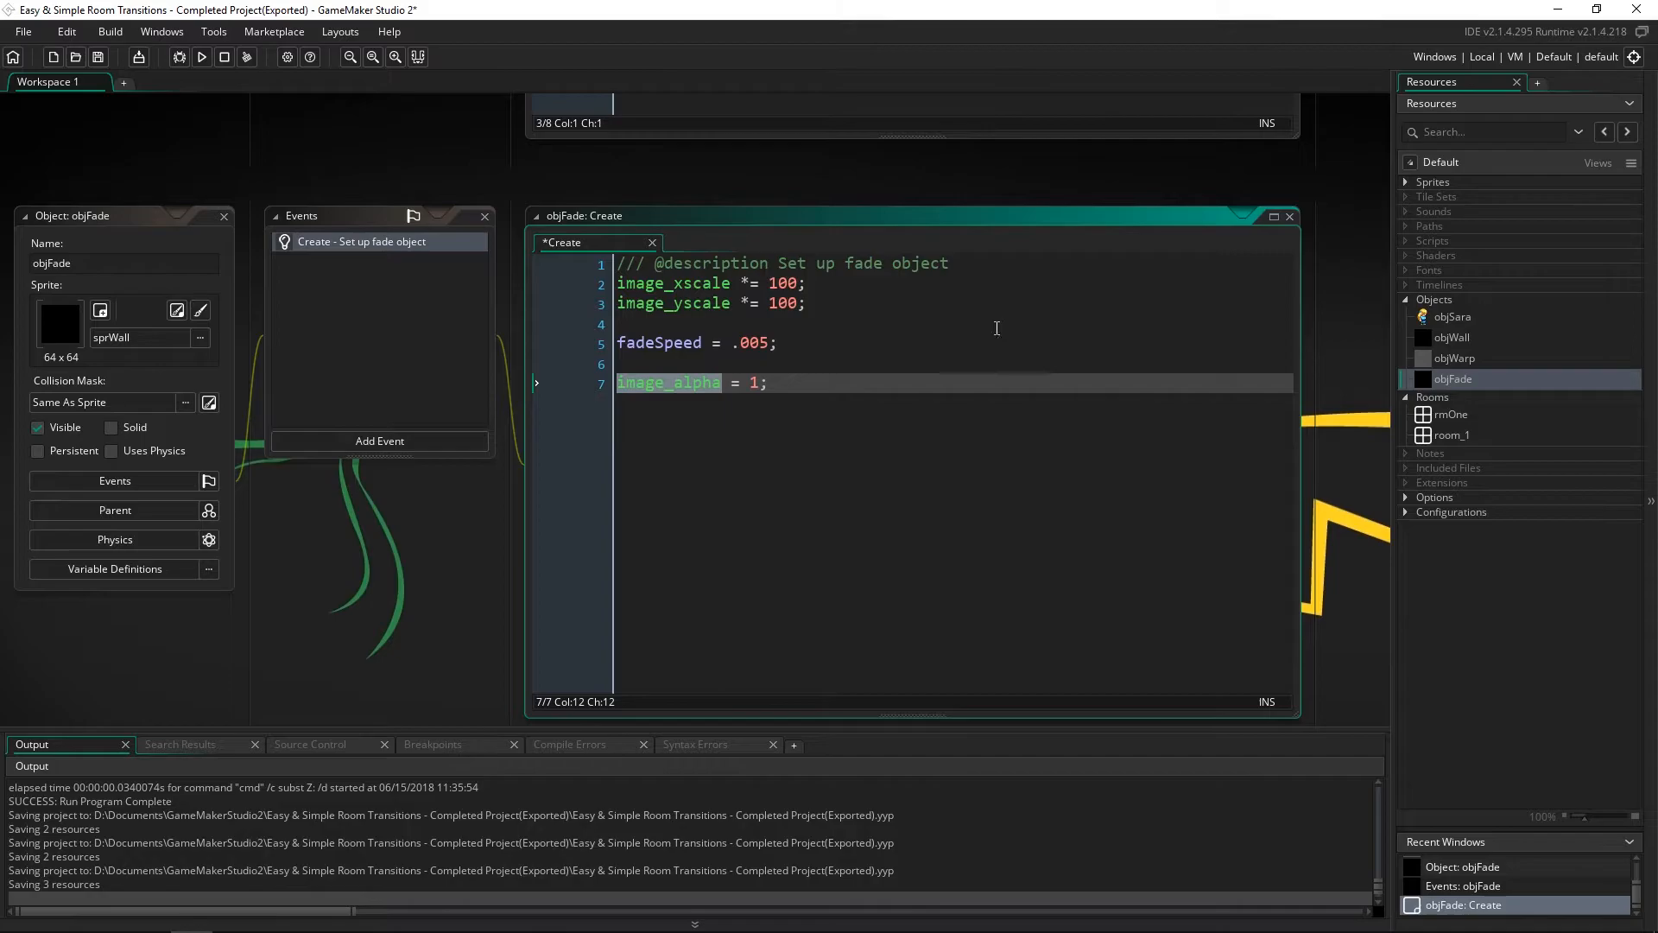
left_click(379, 441)
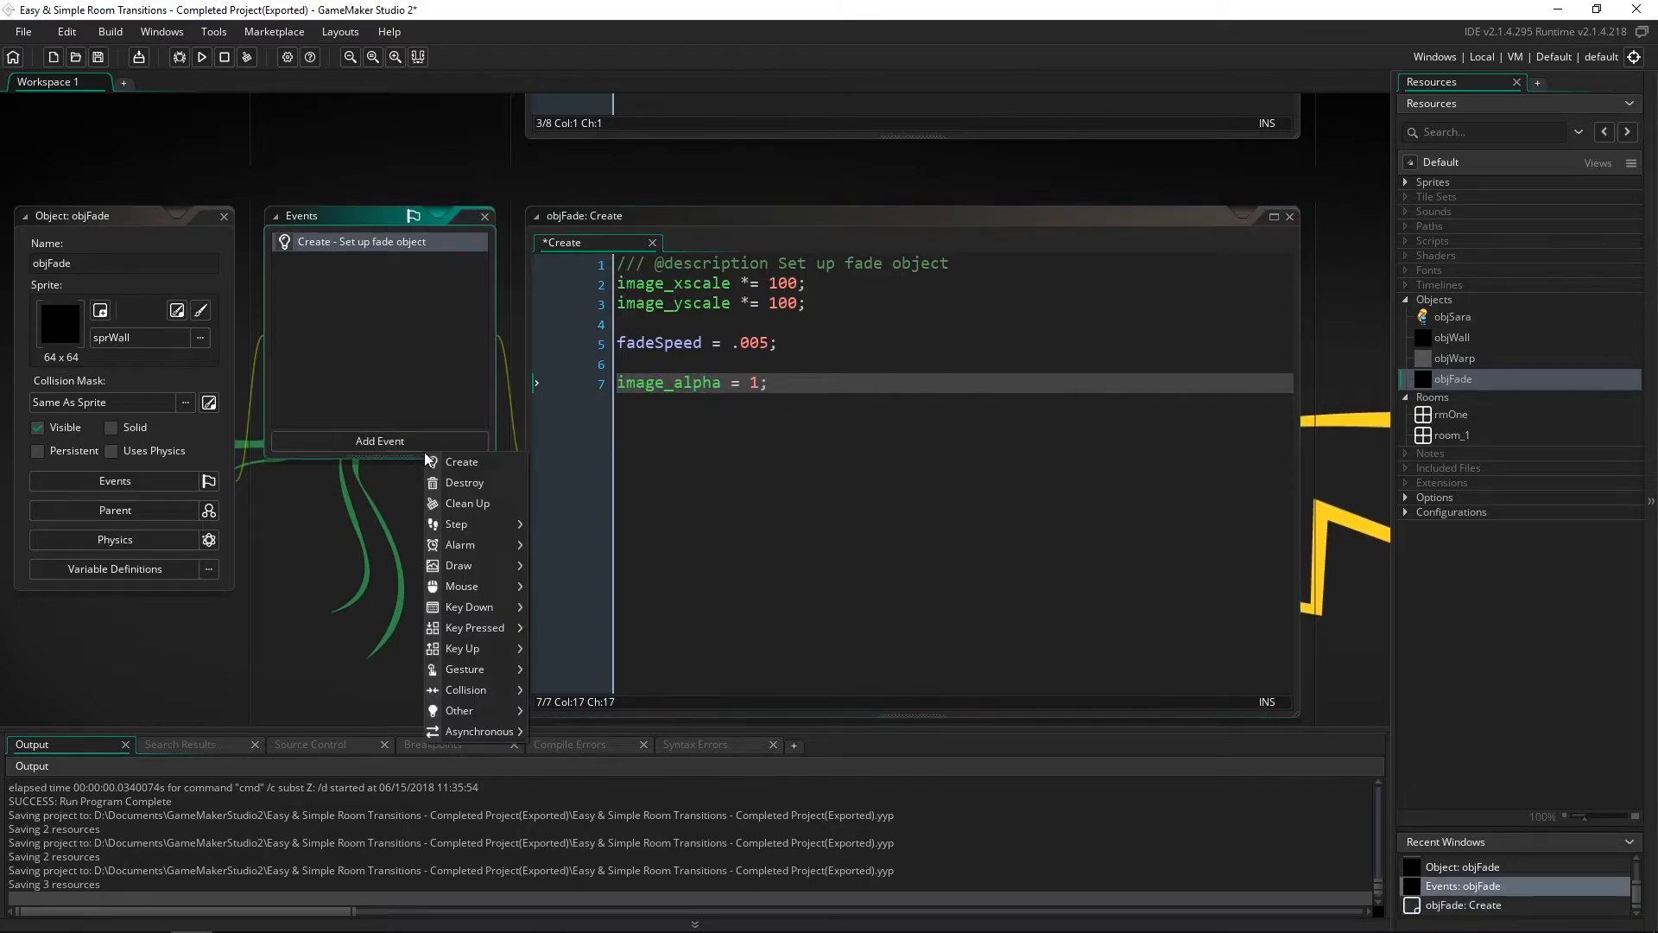
Step: Add a Step event that lowers image_alpha by fadeSpeed each frame
left_click(456, 523)
type("/// @description Change fade alpha")
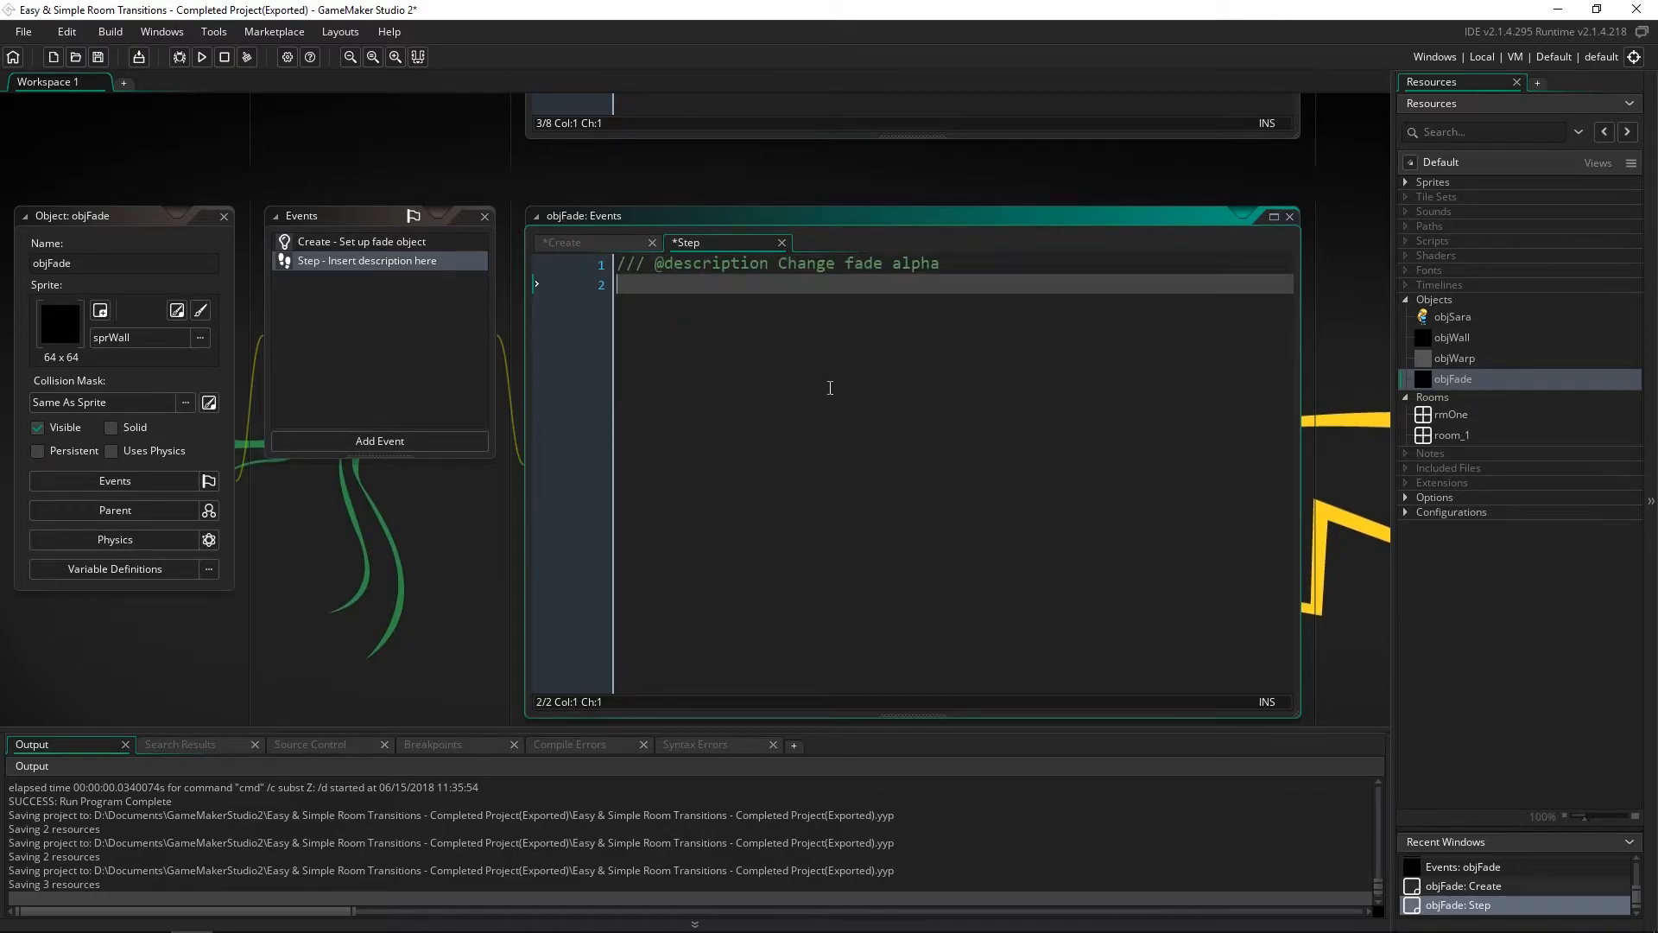
type("image_al")
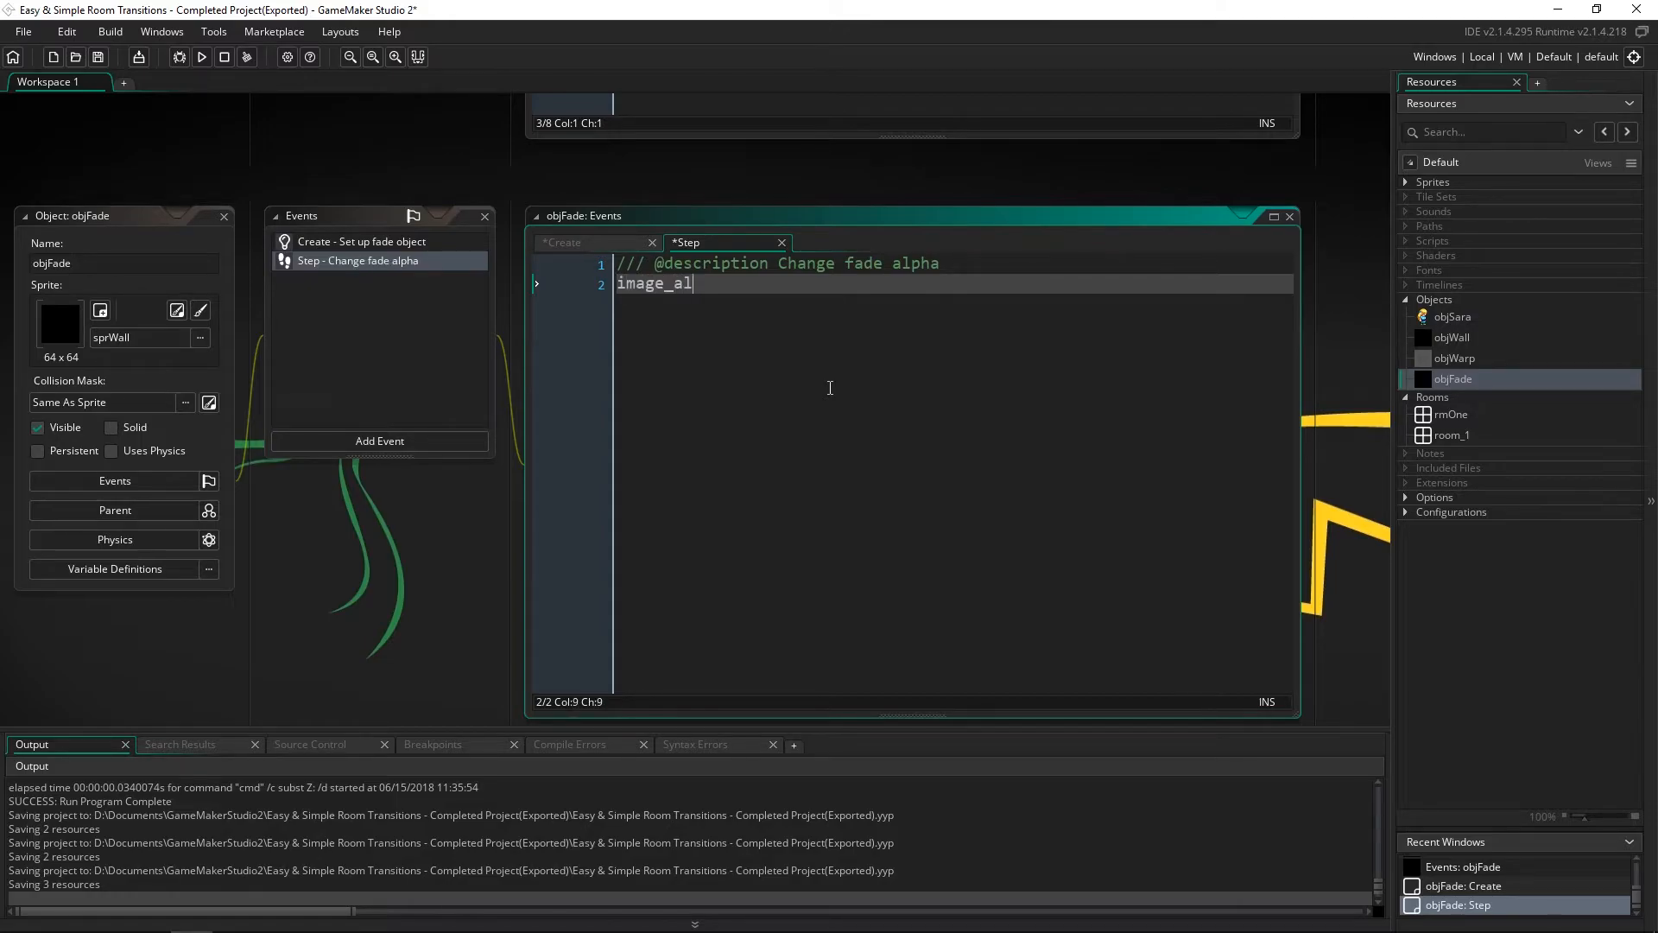
type("pha -=")
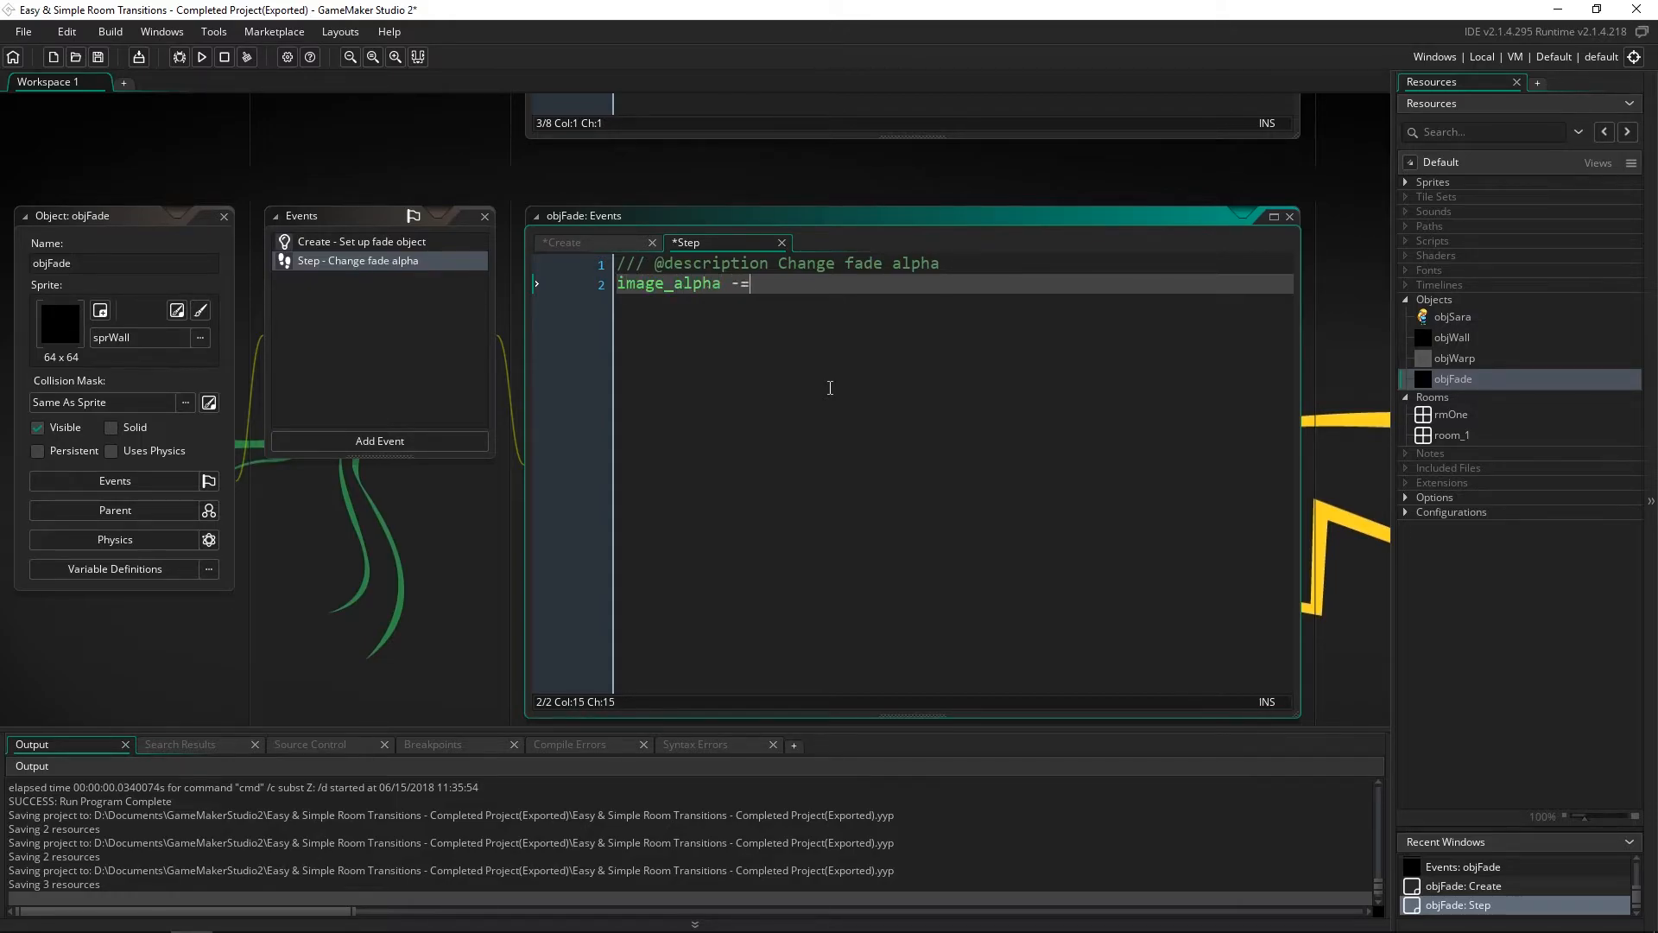
type("fadeSpeed;")
type("if(")
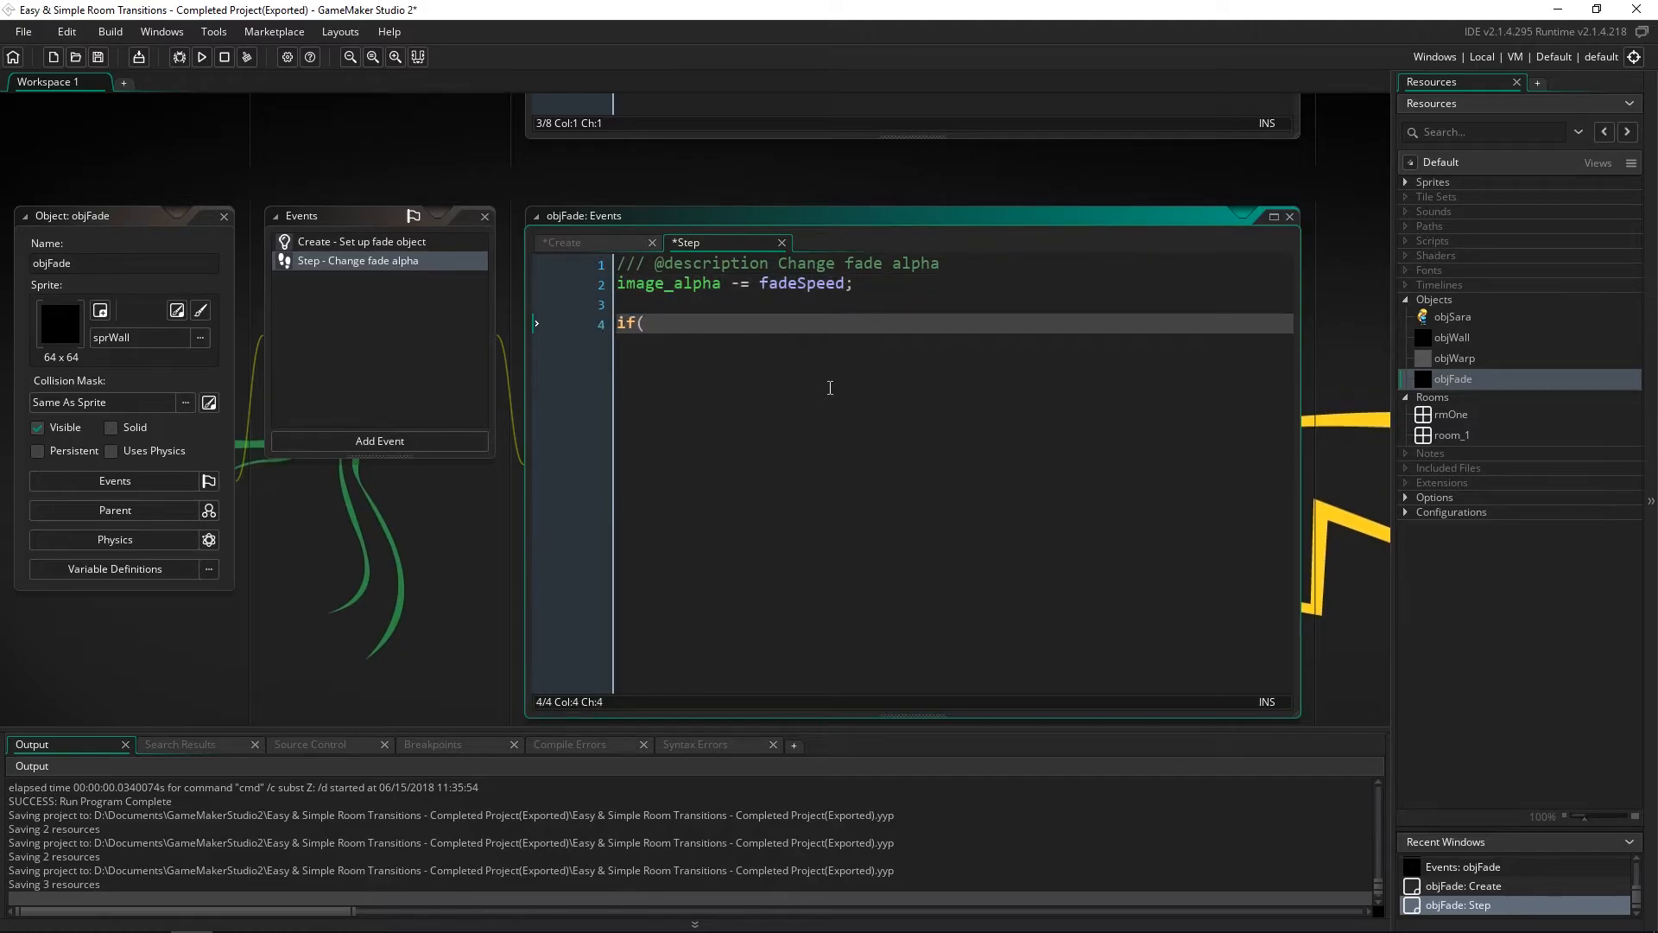
Step: Destroy the instance when image_alpha reaches 0 or below
type("image_alpha")
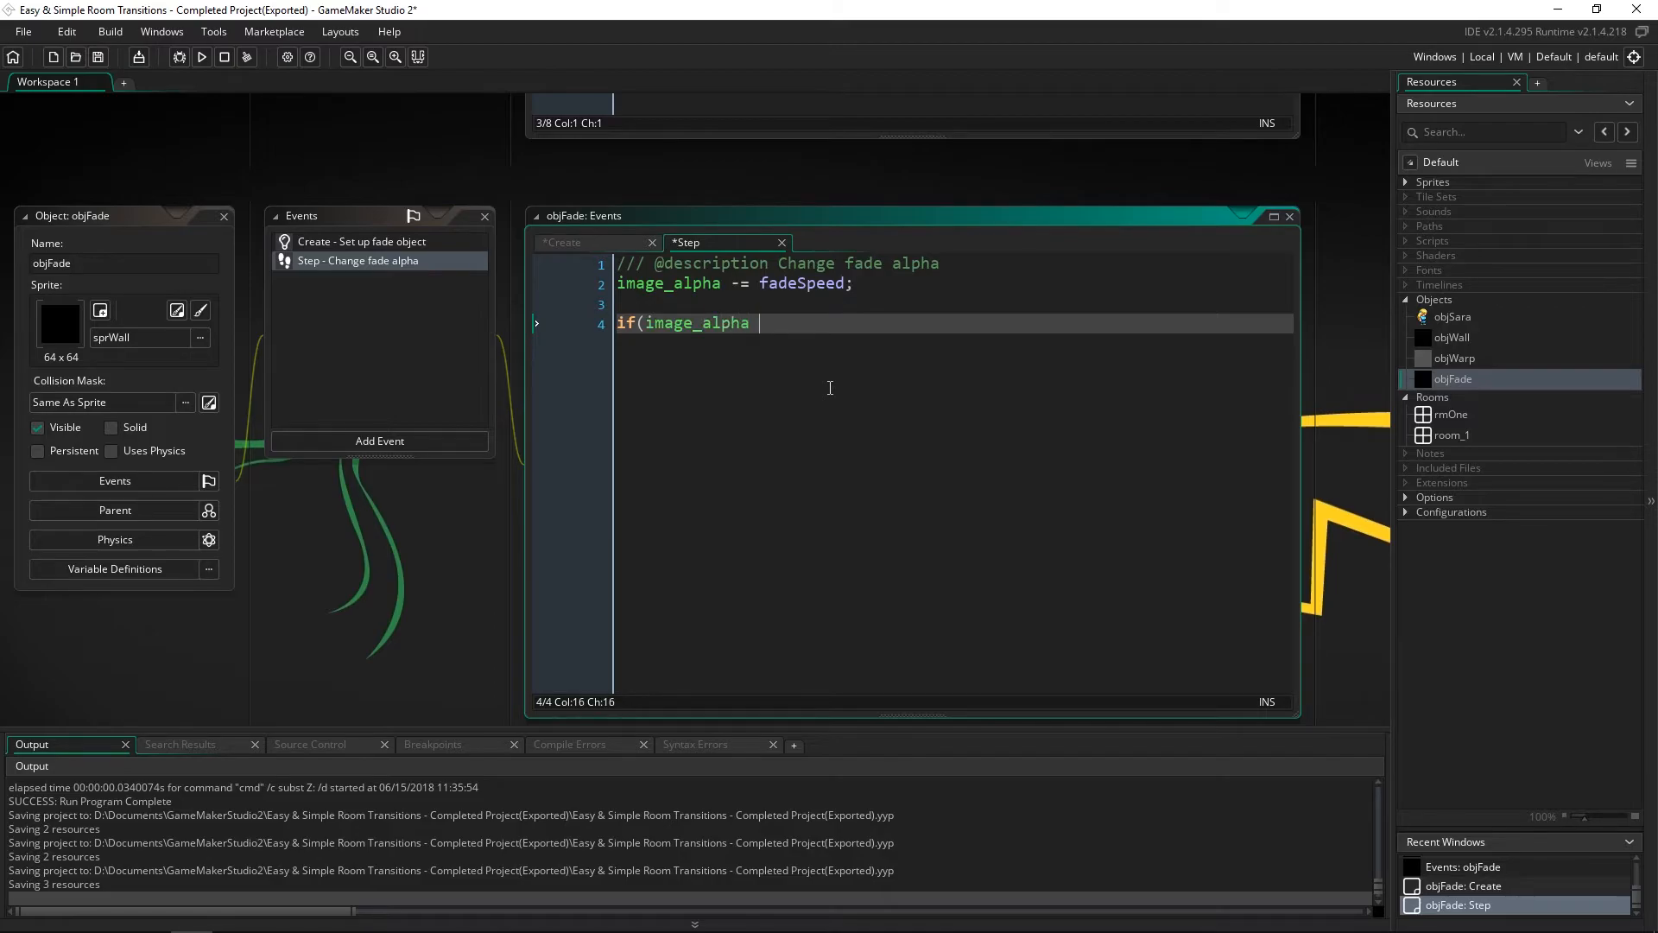
type("<= 0)")
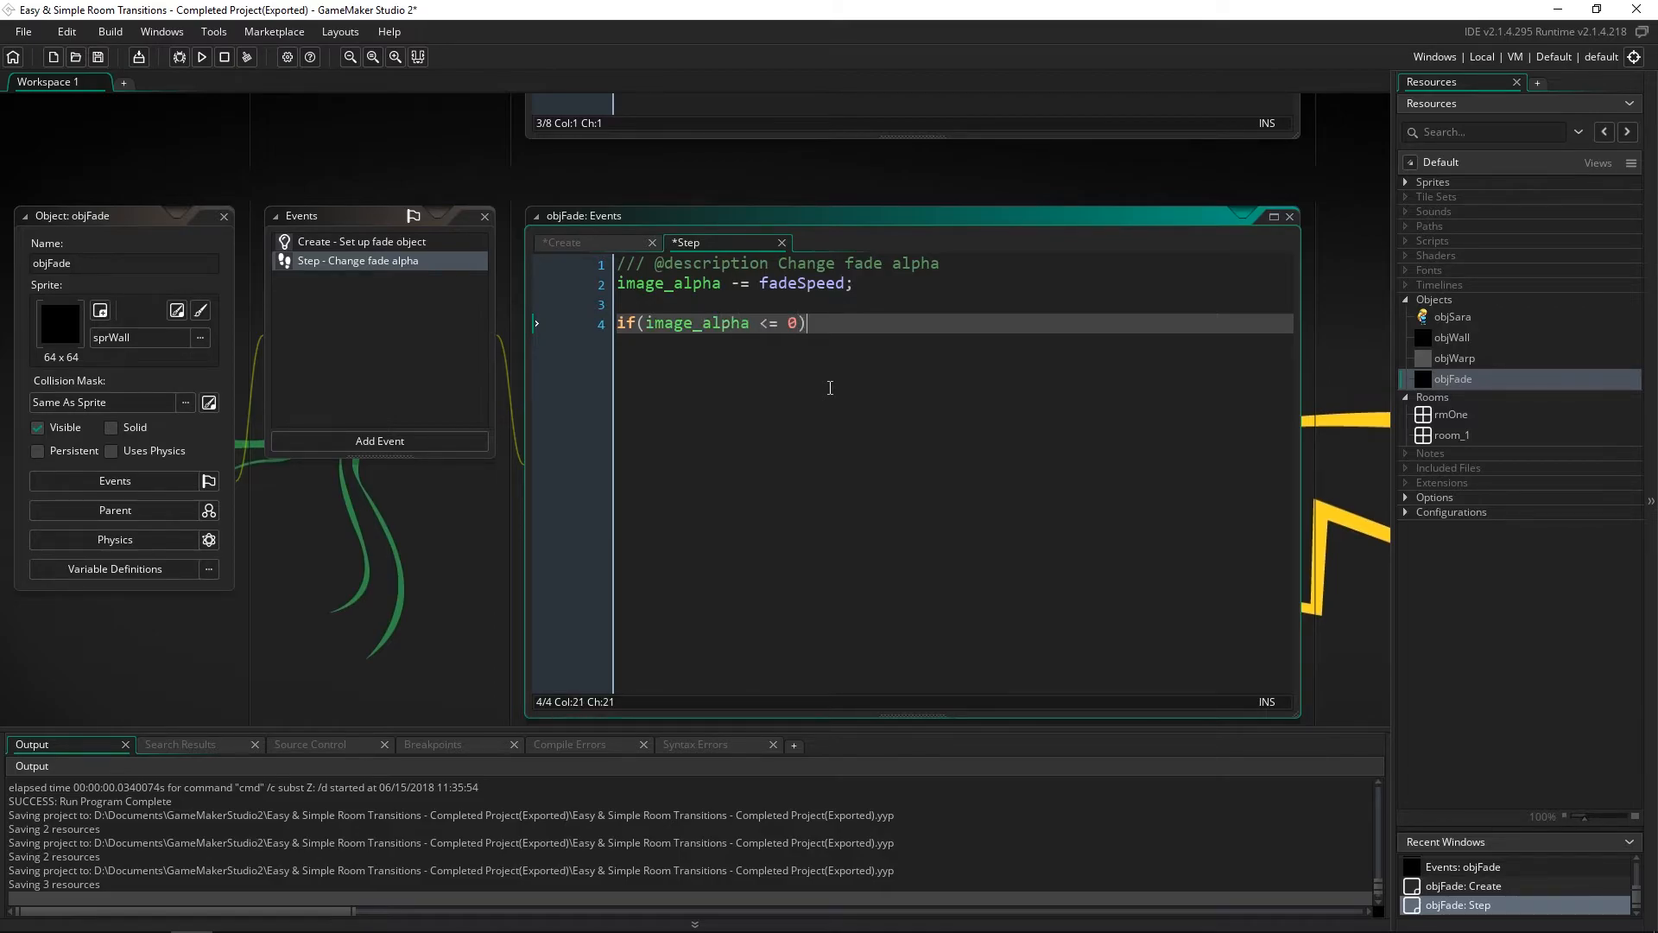
type("instance_de")
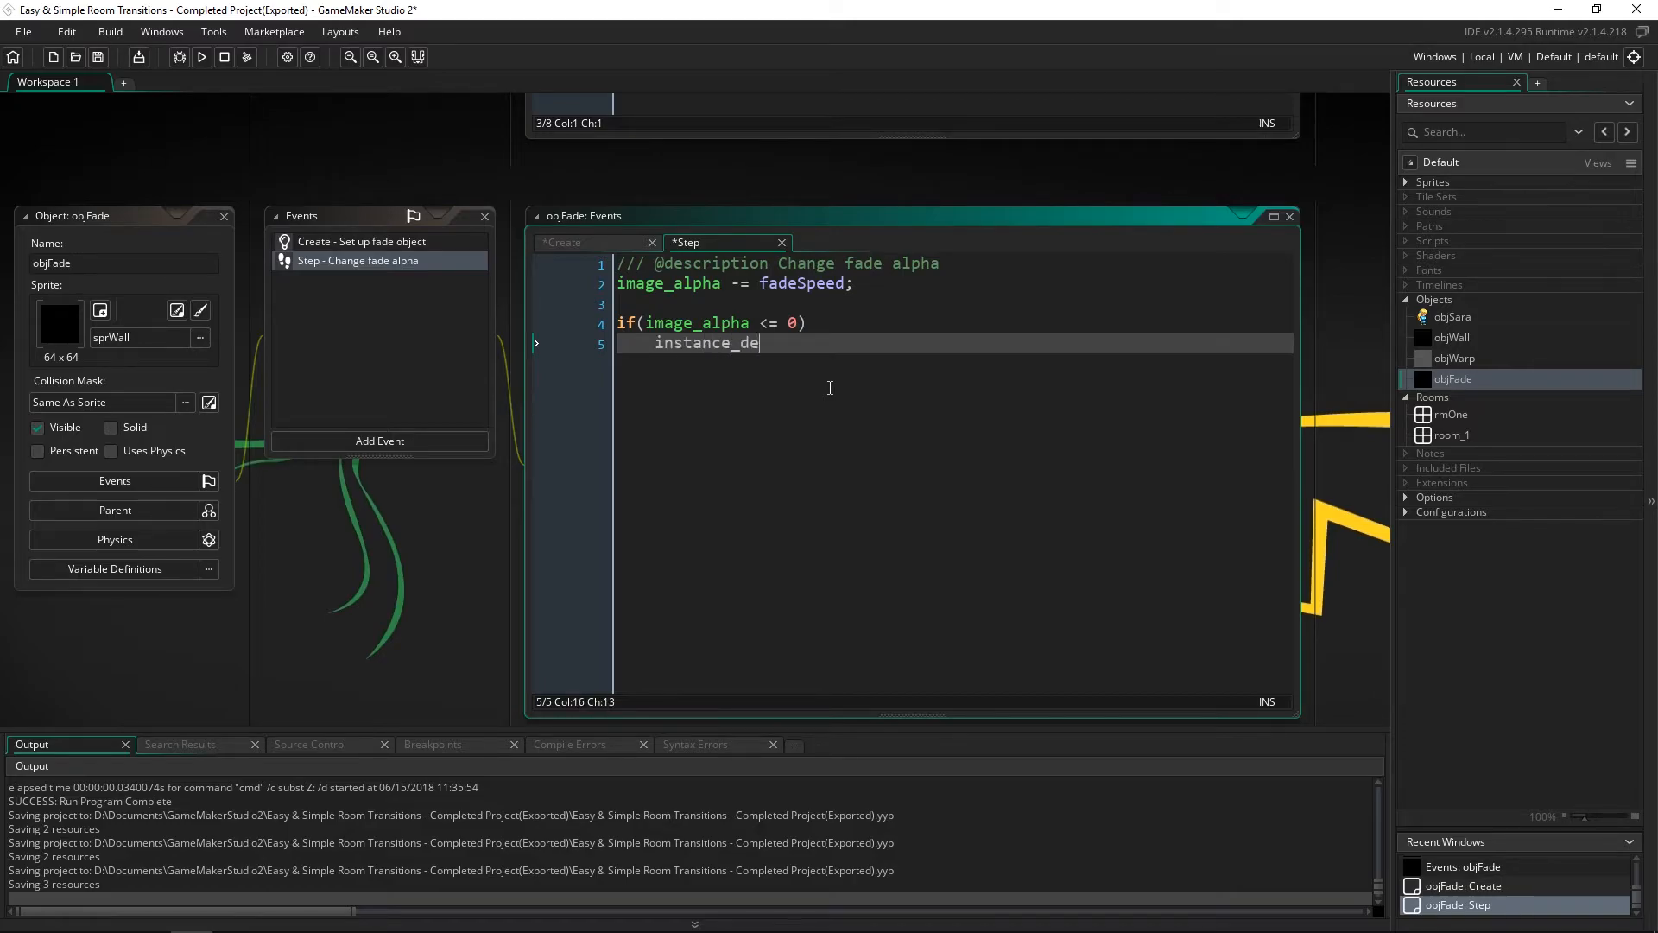
type("stroy();")
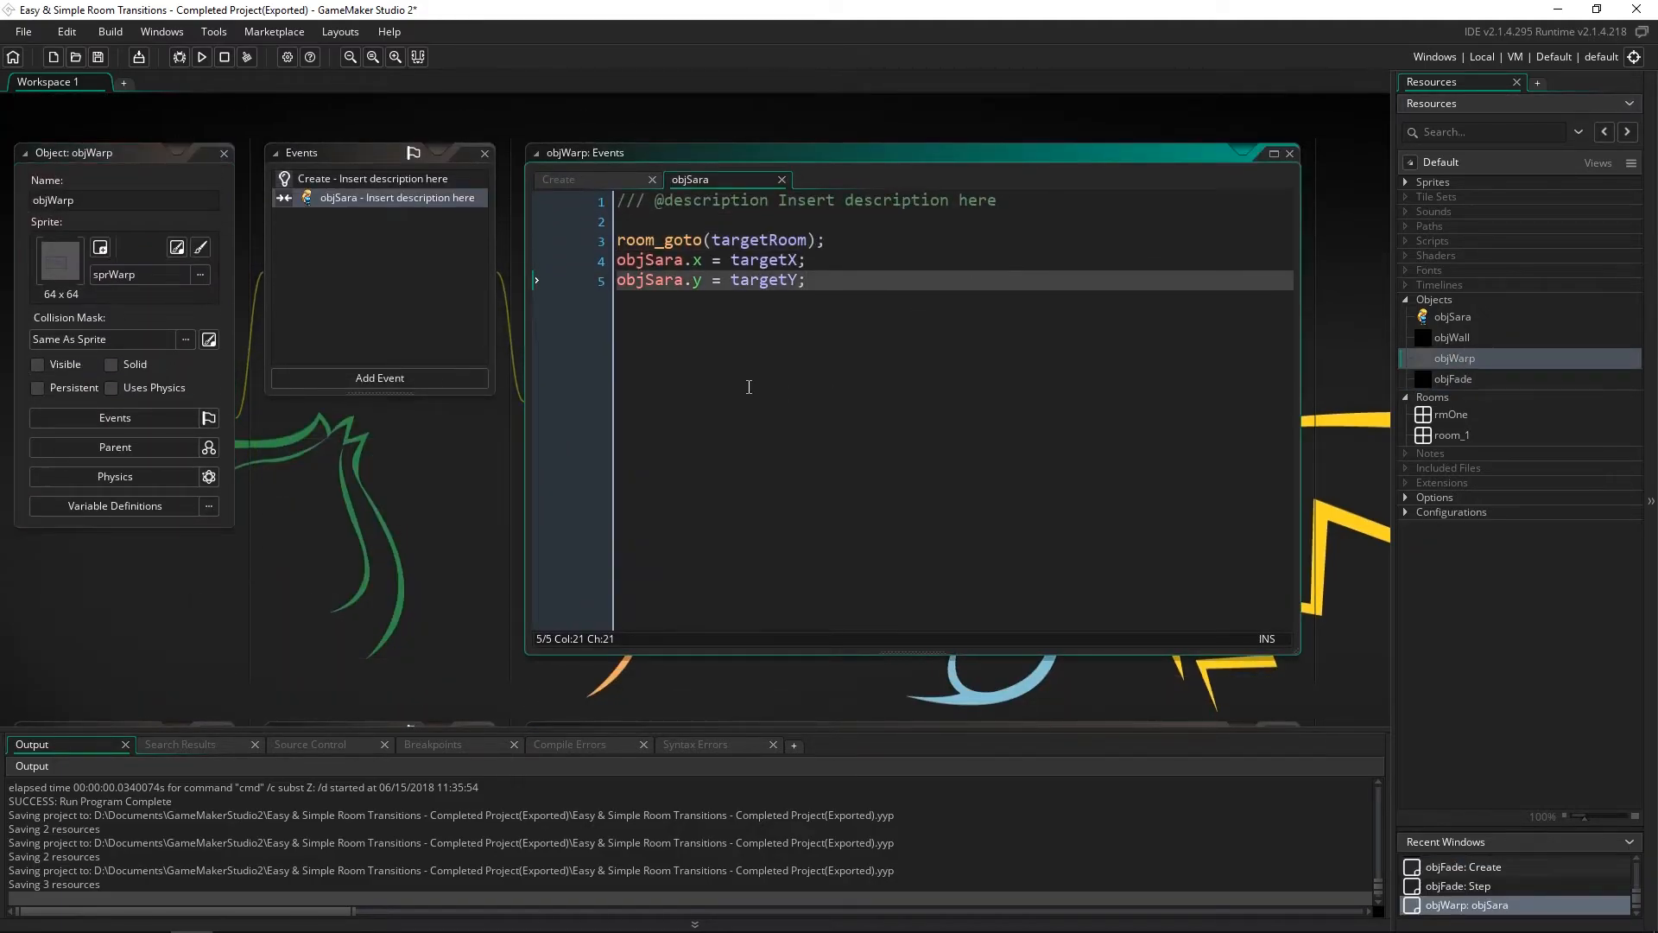
mouse_move(955, 266)
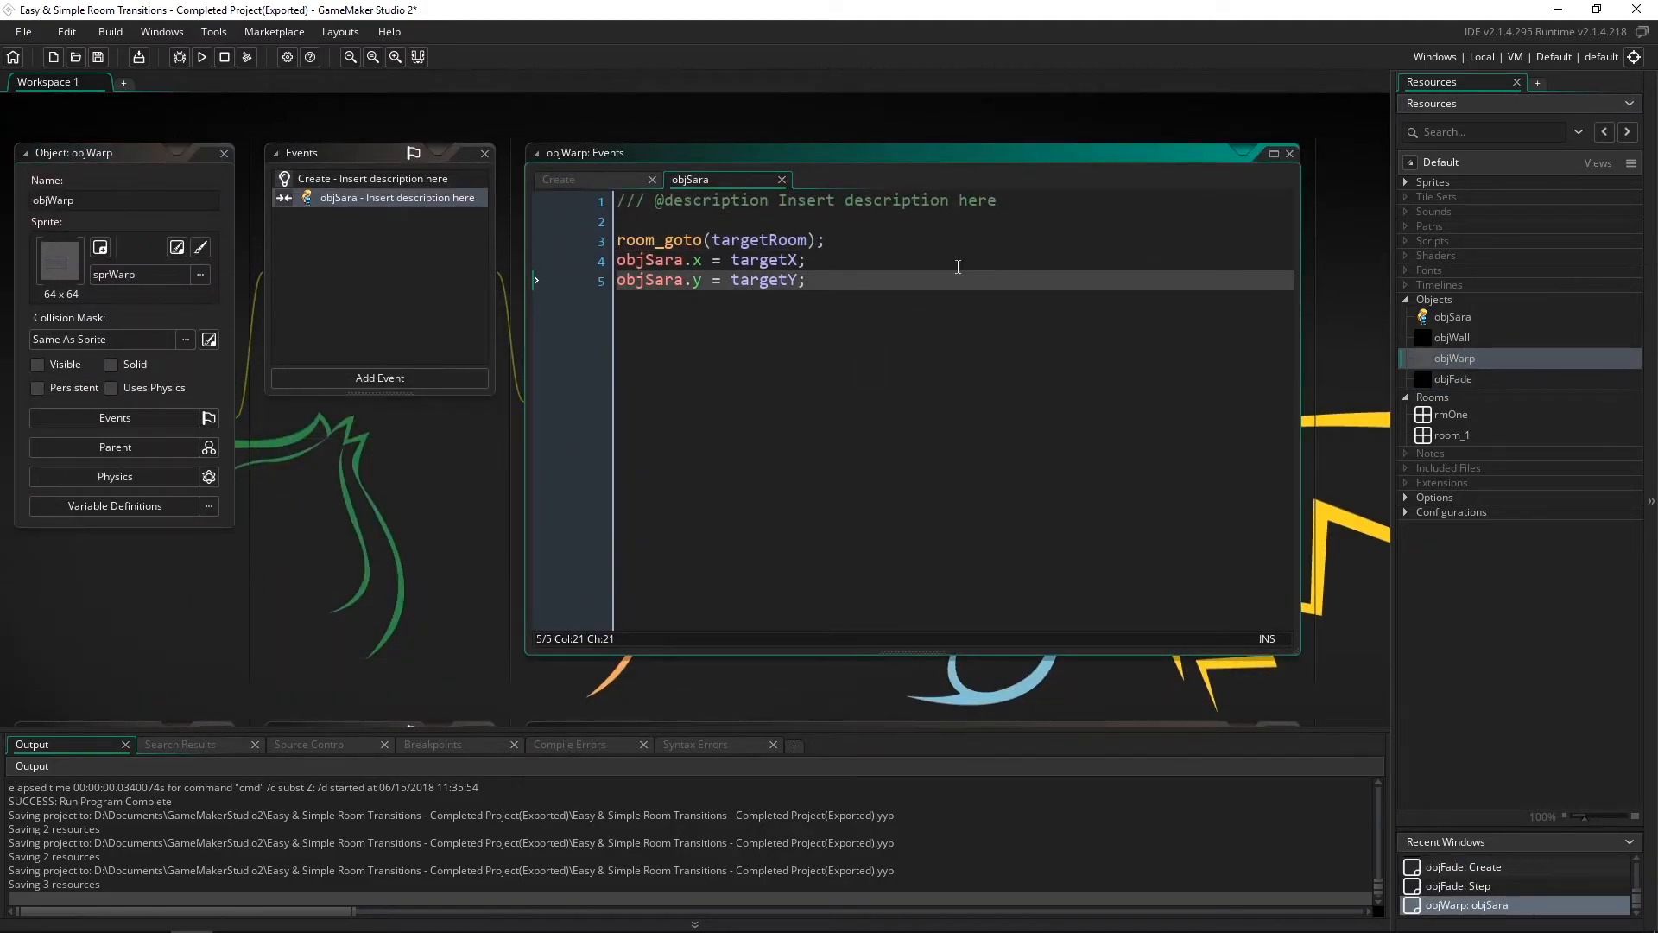
Step: Insert instance_create_depth(0, 0, -9999, objFade); above room_goto in objWarp's collision code
key("Enter")
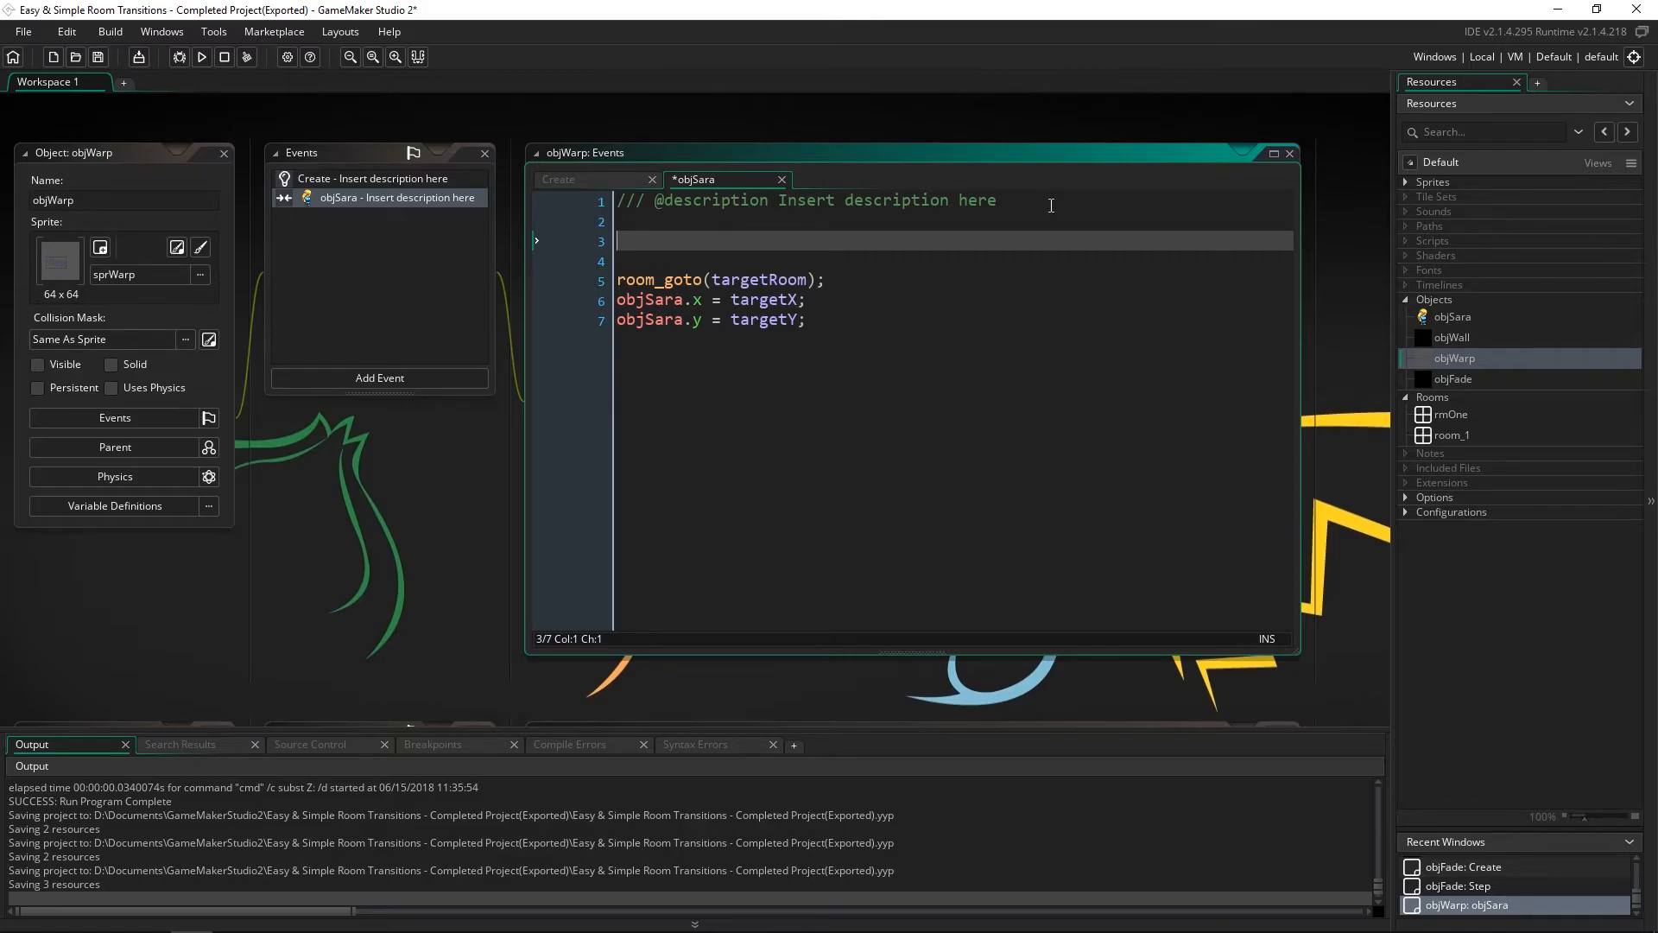
type("instance_")
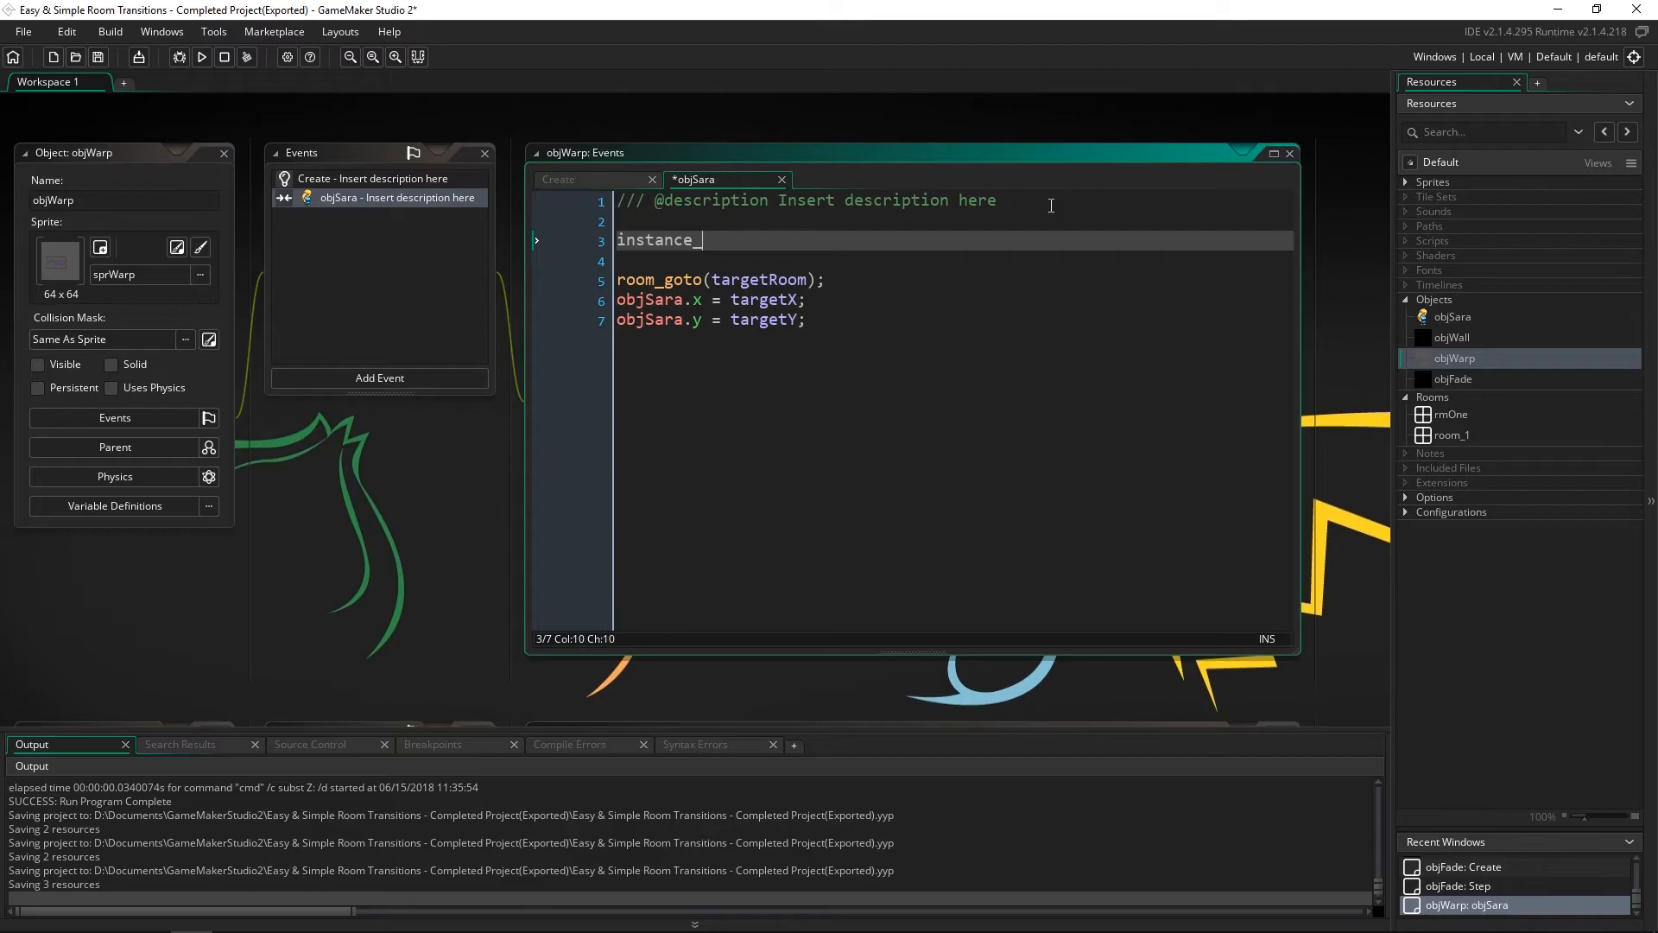
type("create_depth(0, 0,")
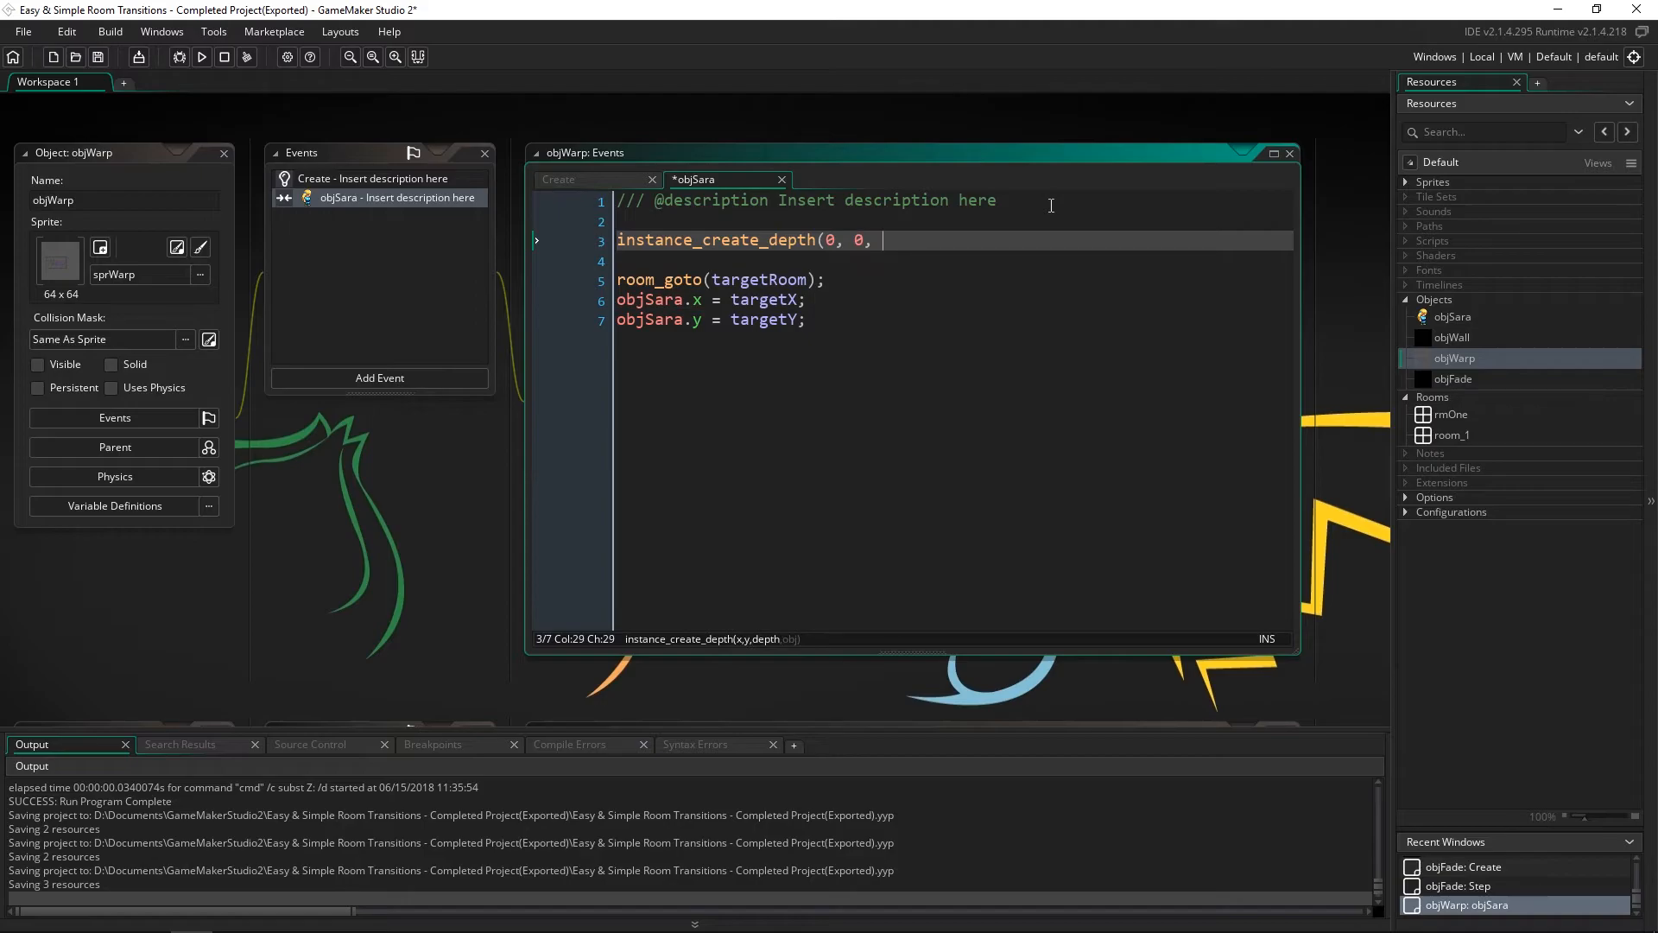
type("-9999")
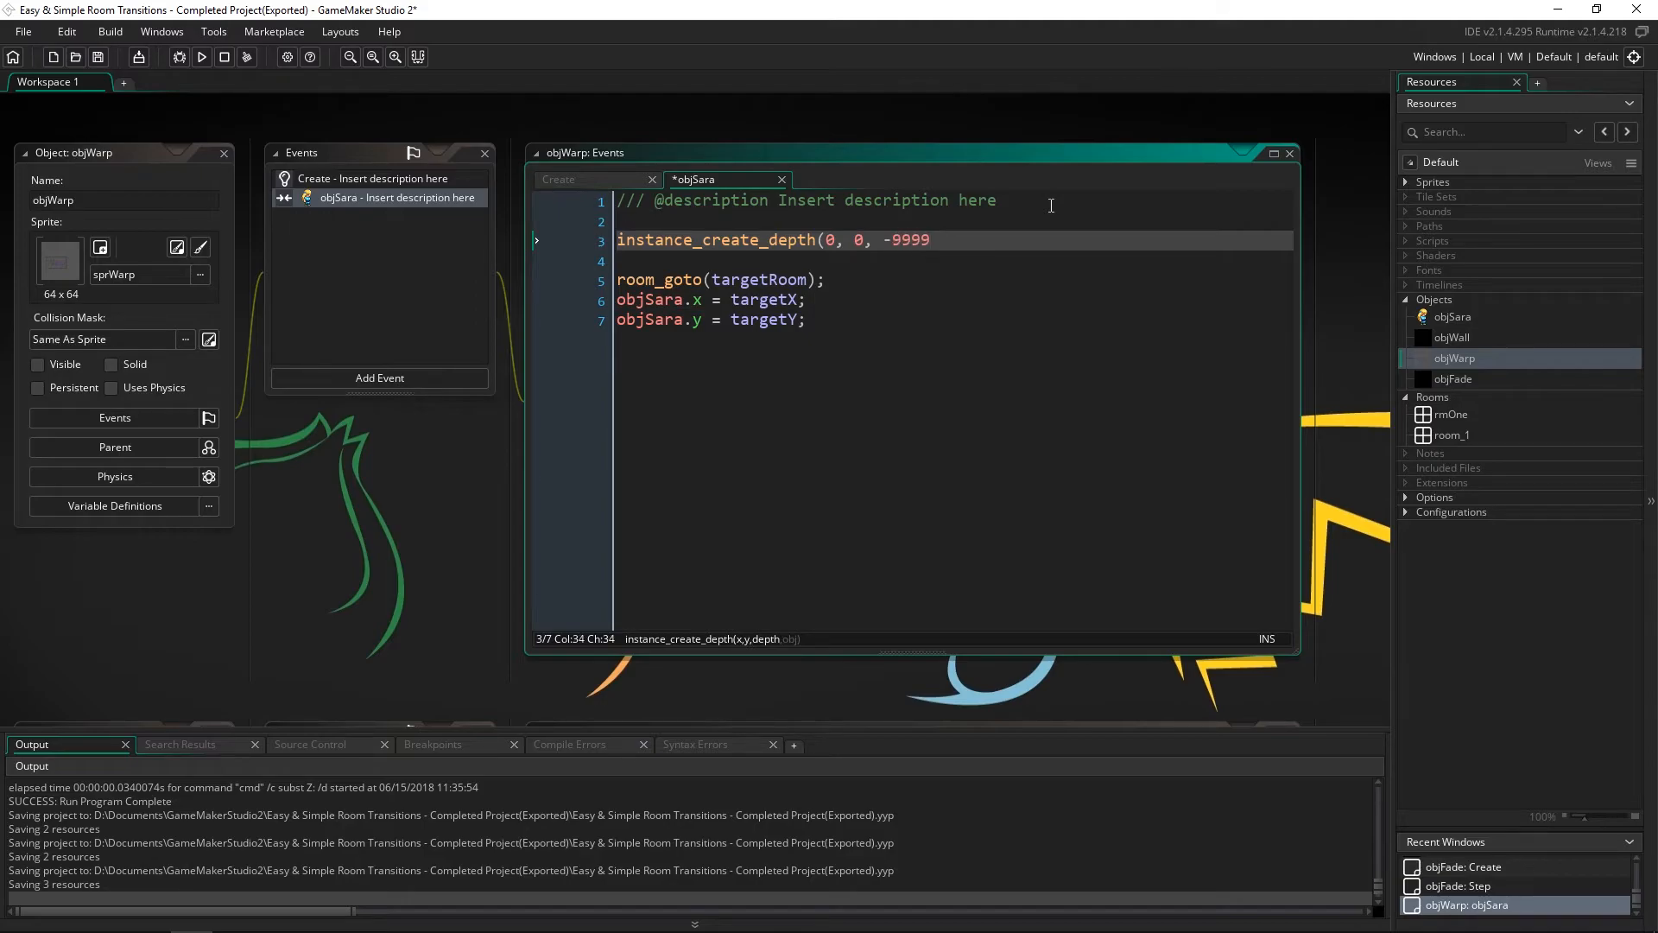
left_click(544, 280)
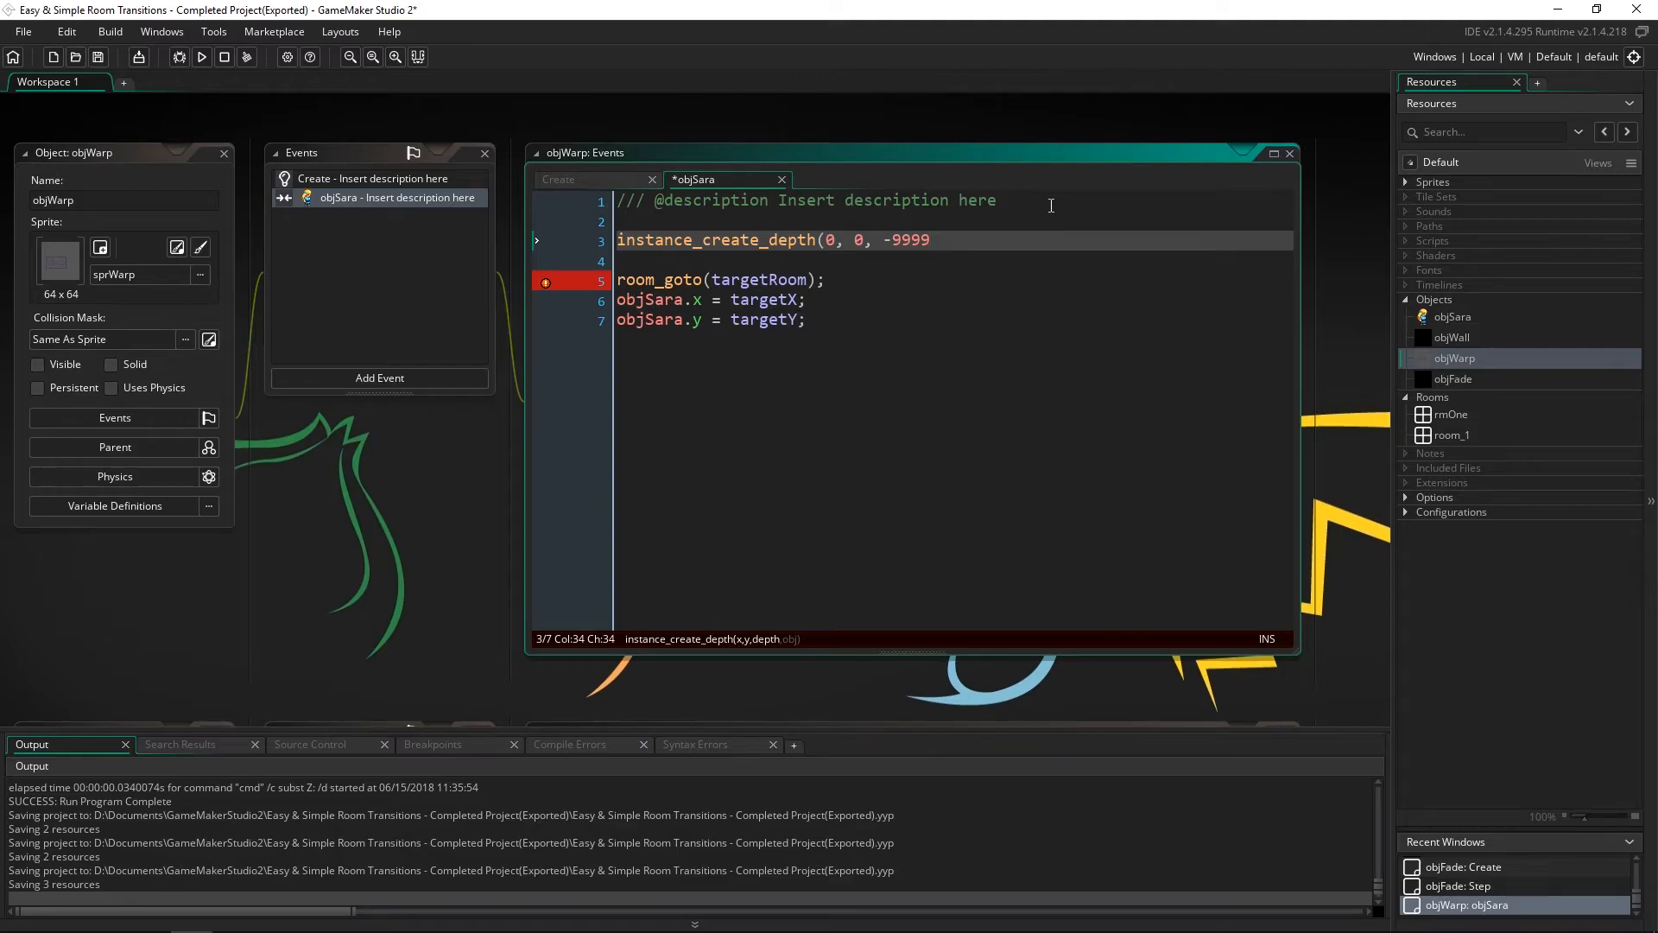
type(", objFade);")
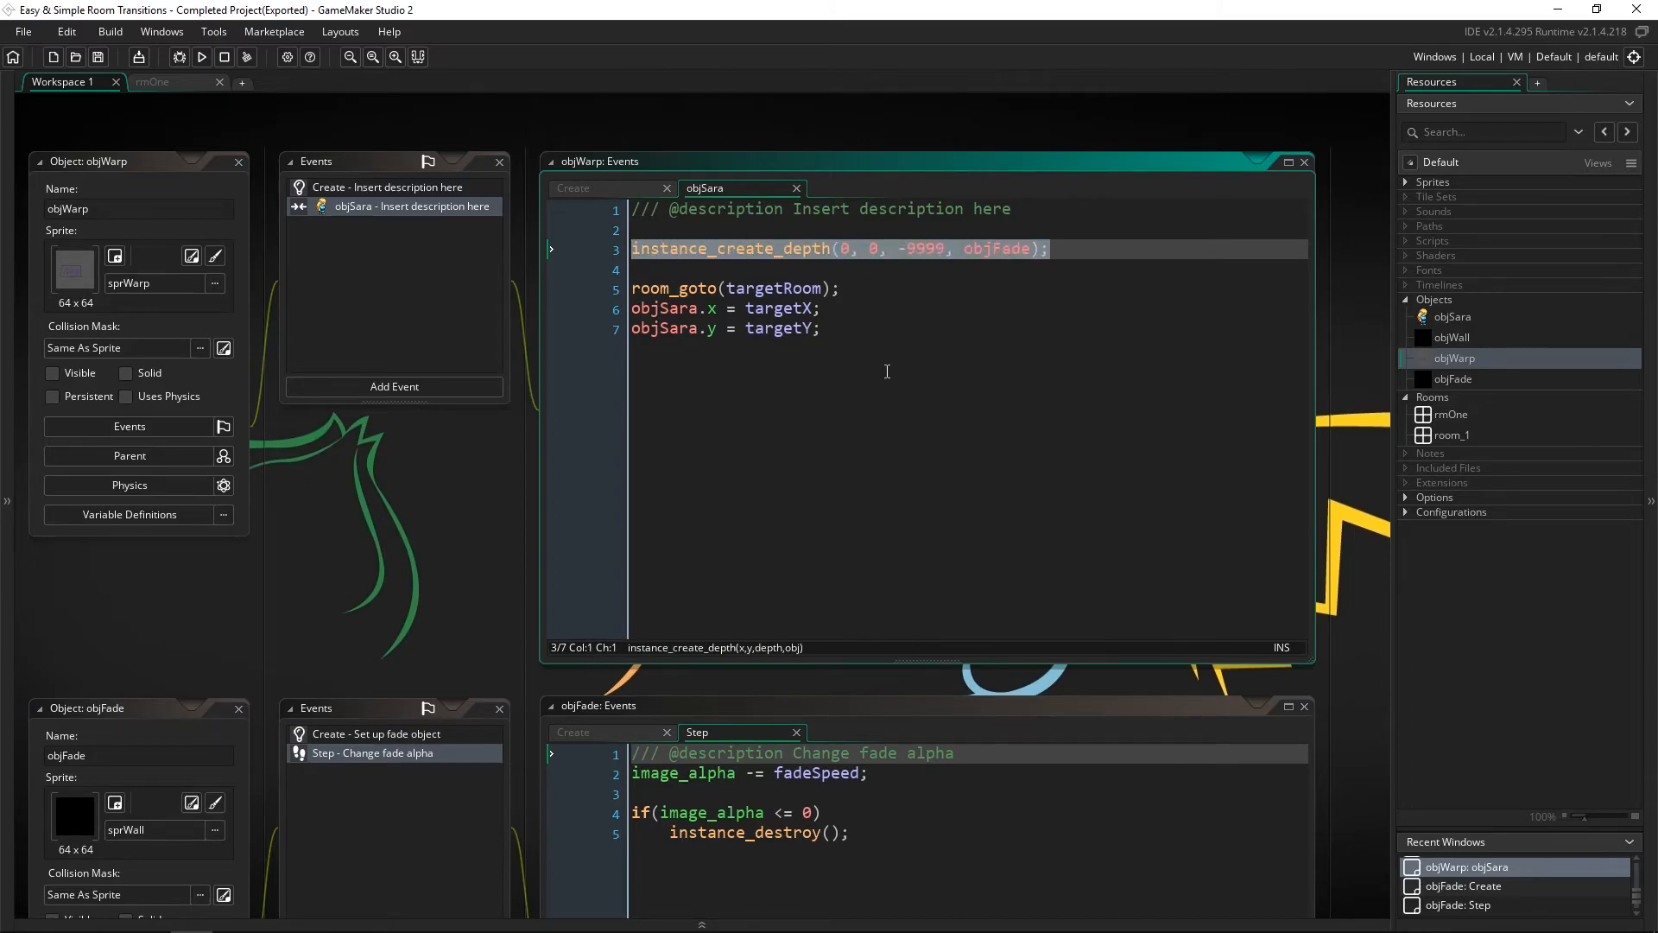
Step: Make objFade persistent and run the game to test the fade
scroll("down", 3)
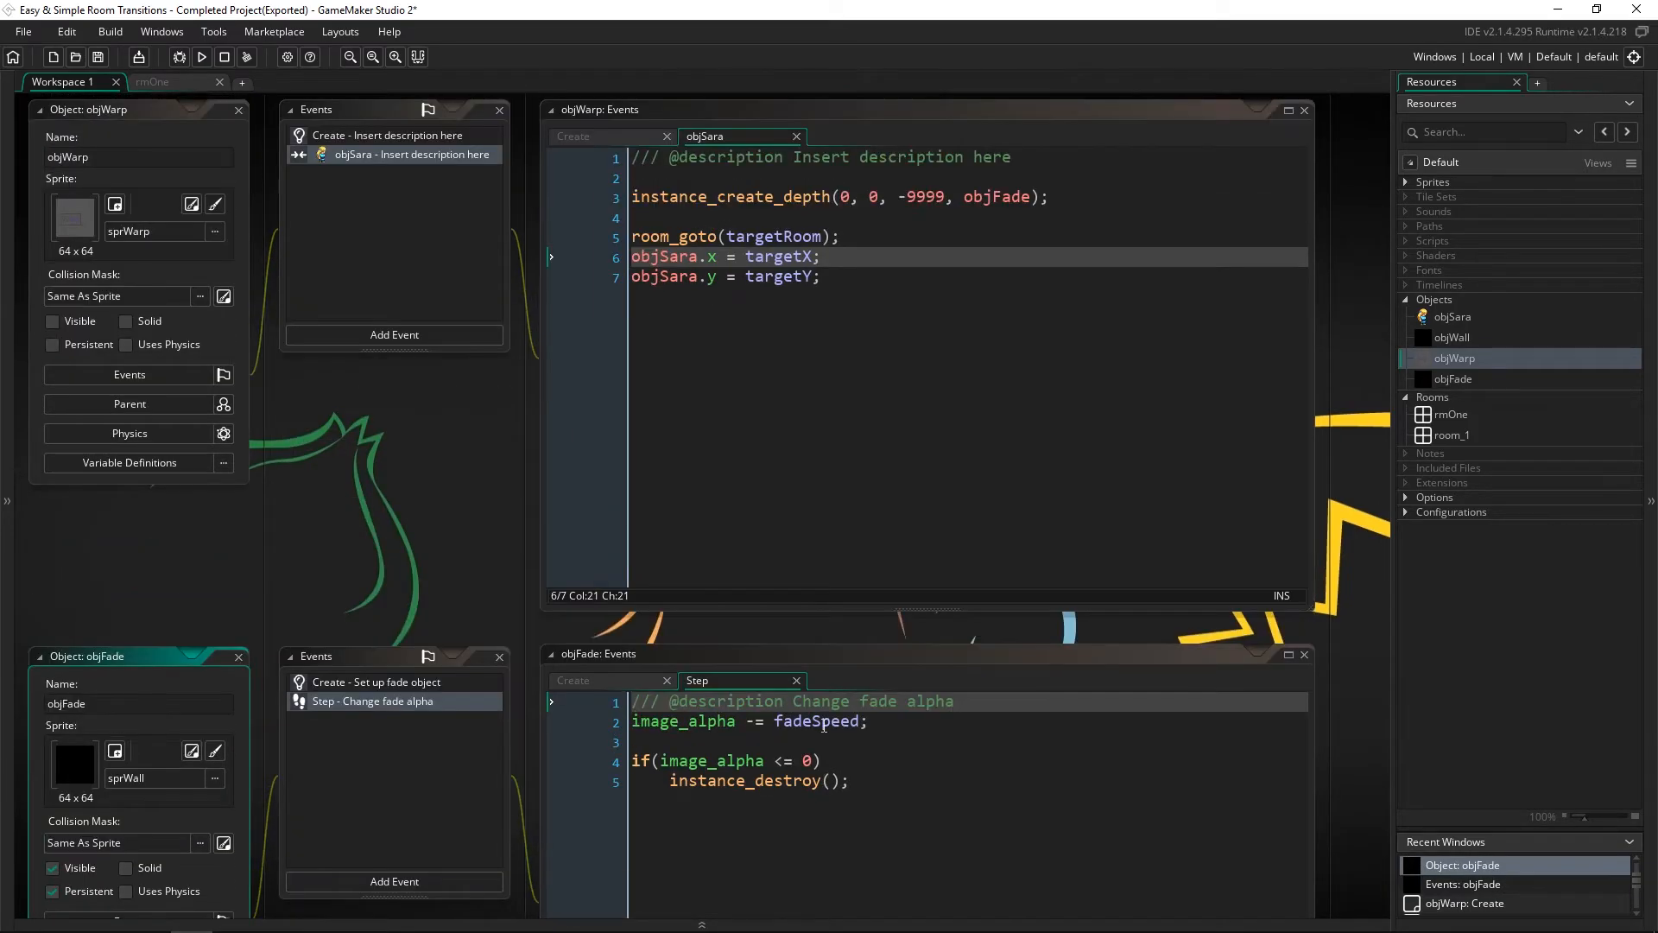
left_click(201, 57)
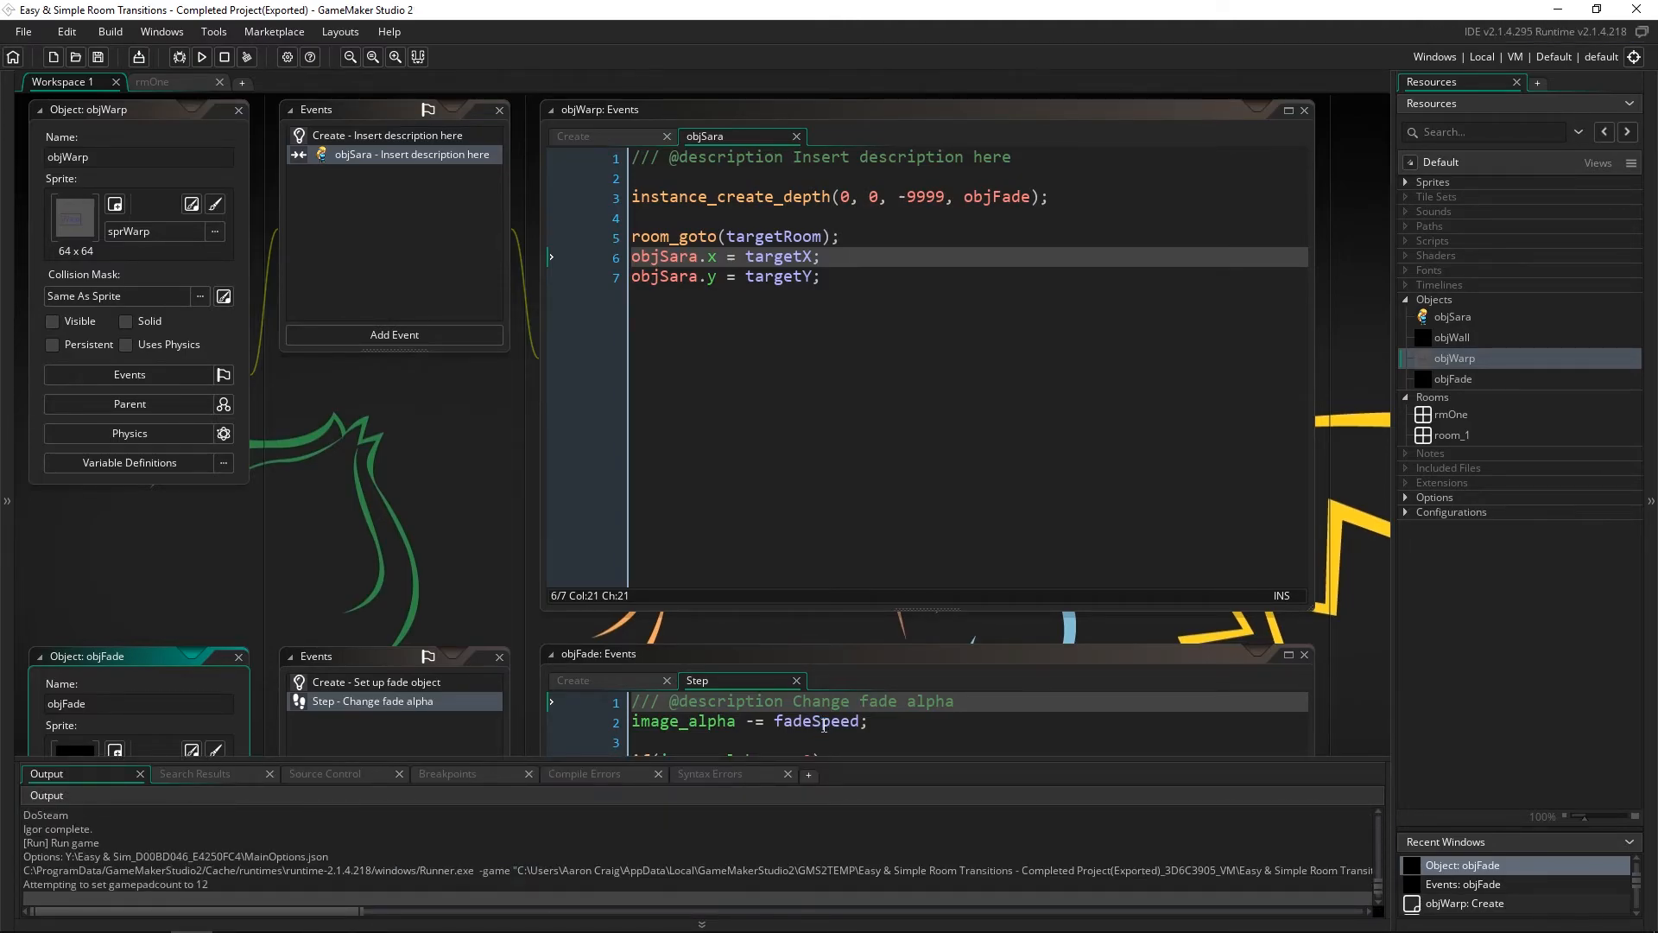
Step: Change fadeSpeed to .0005 and rerun the game to watch the transition
left_click(200, 57)
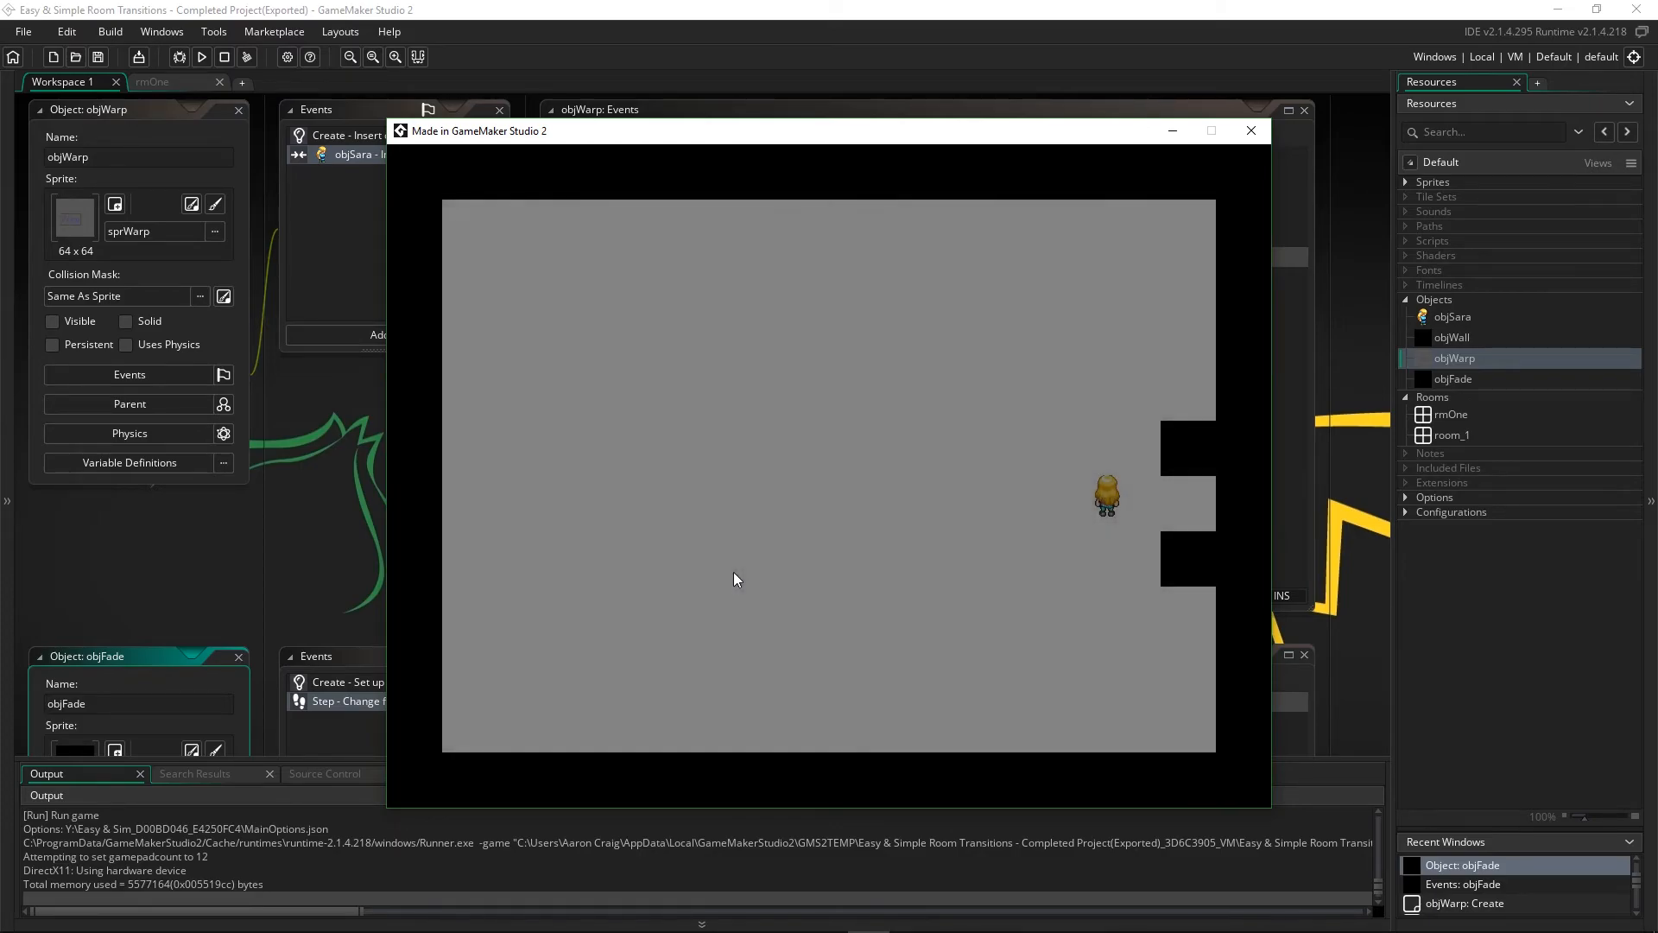
left_click(1251, 130)
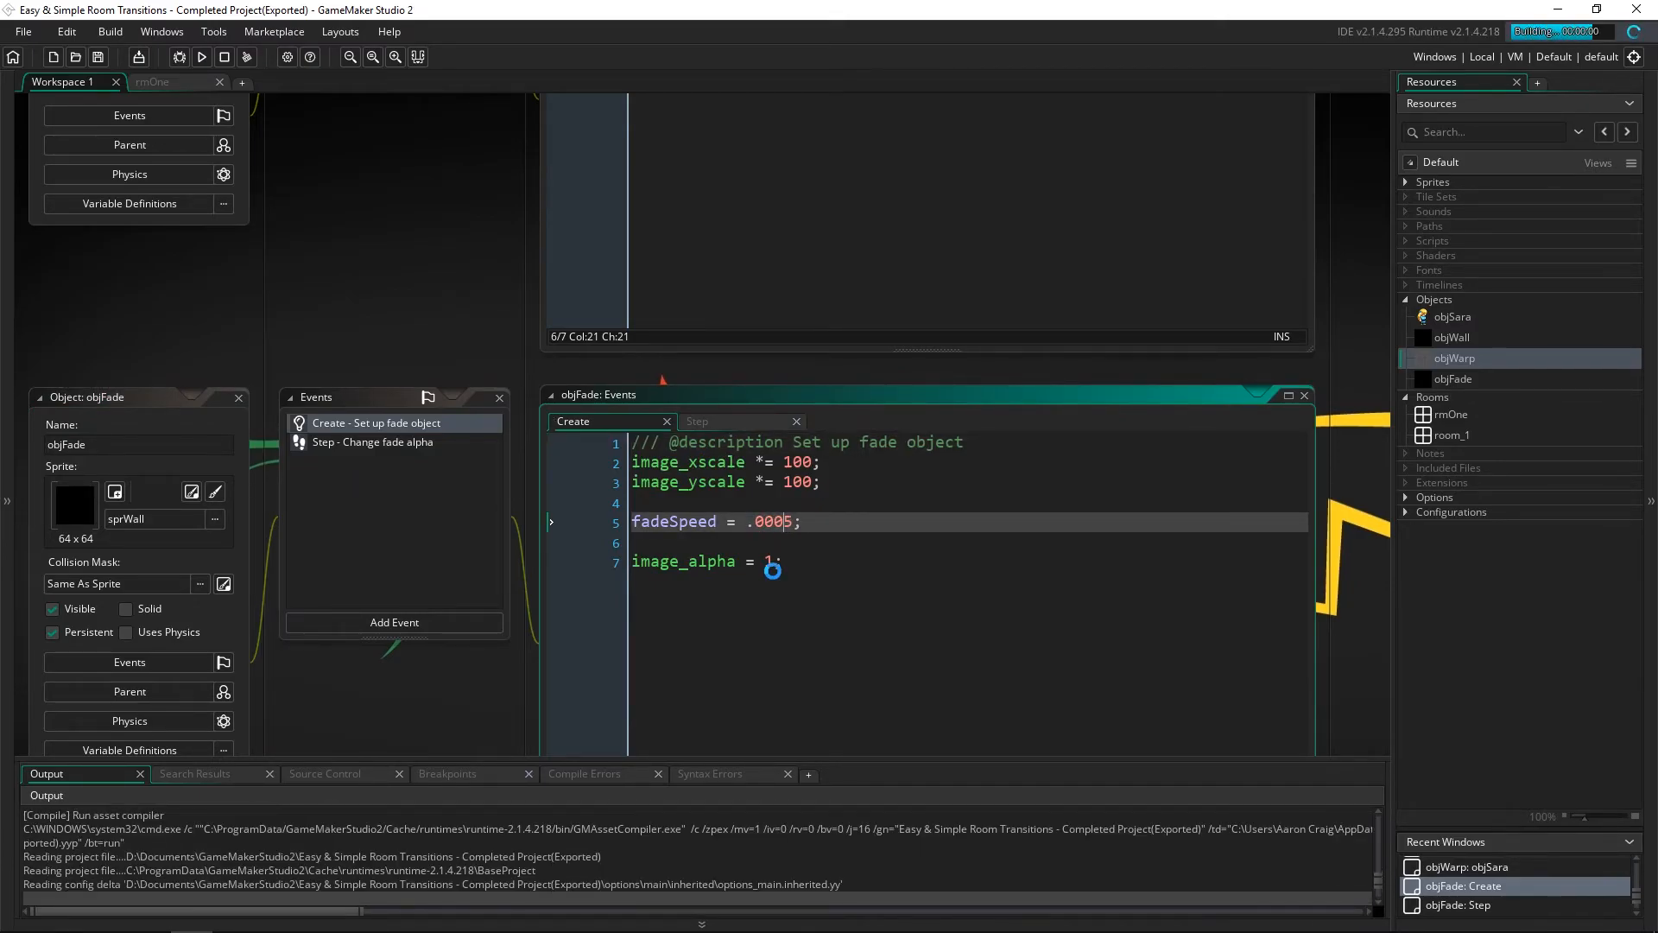
left_click(201, 57)
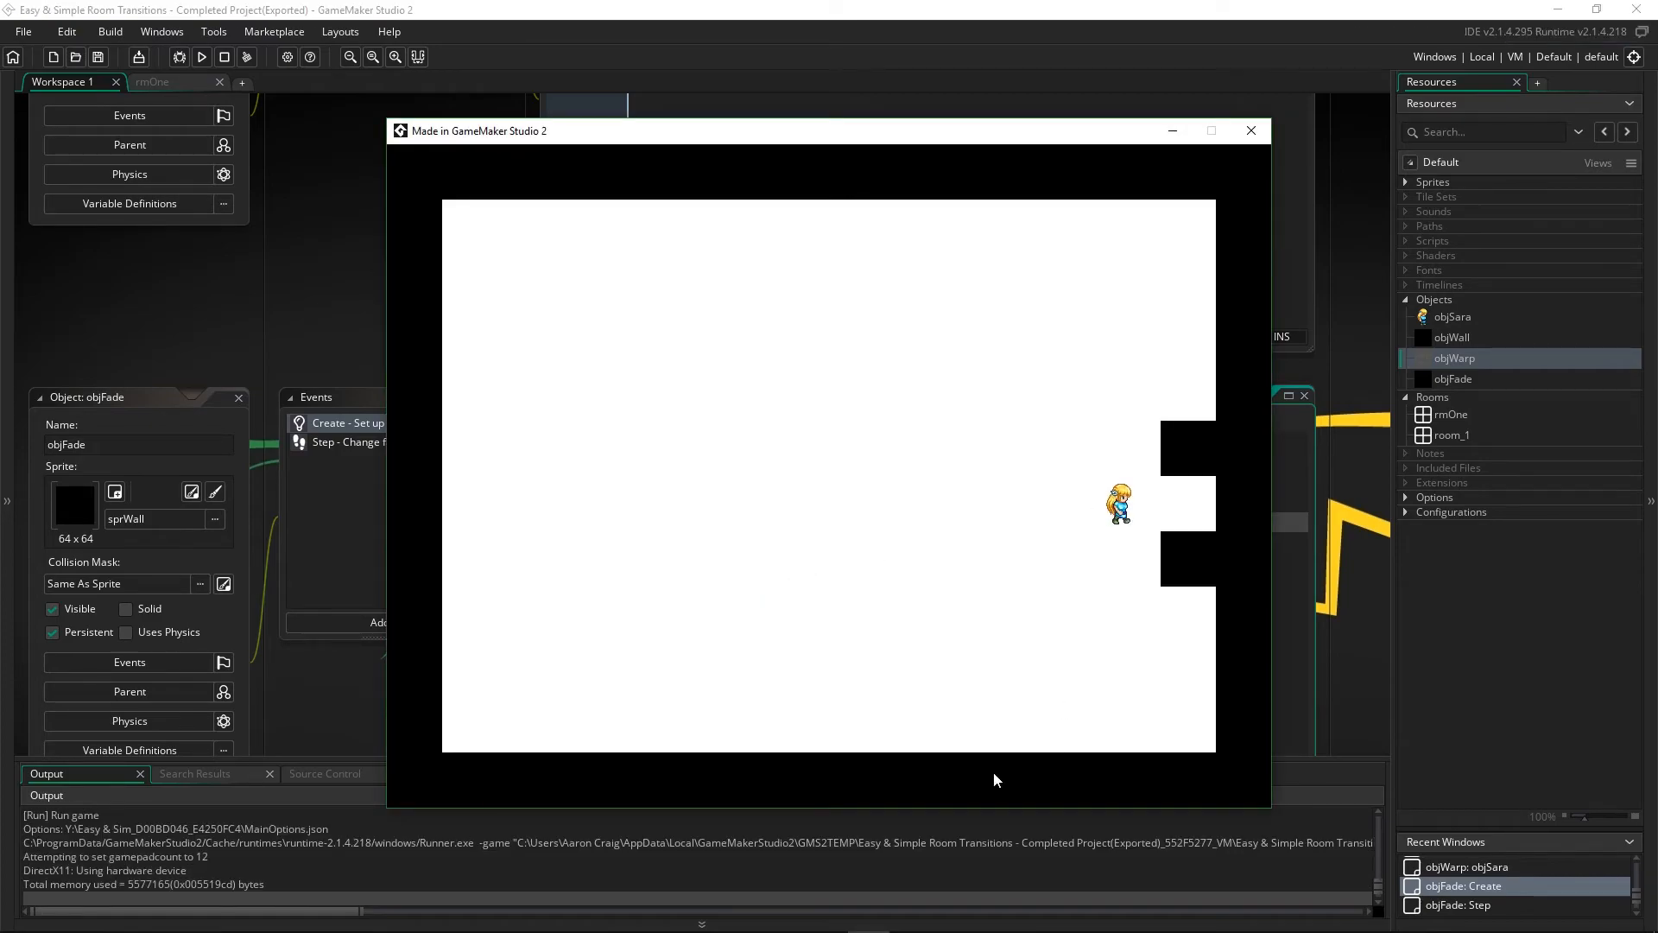